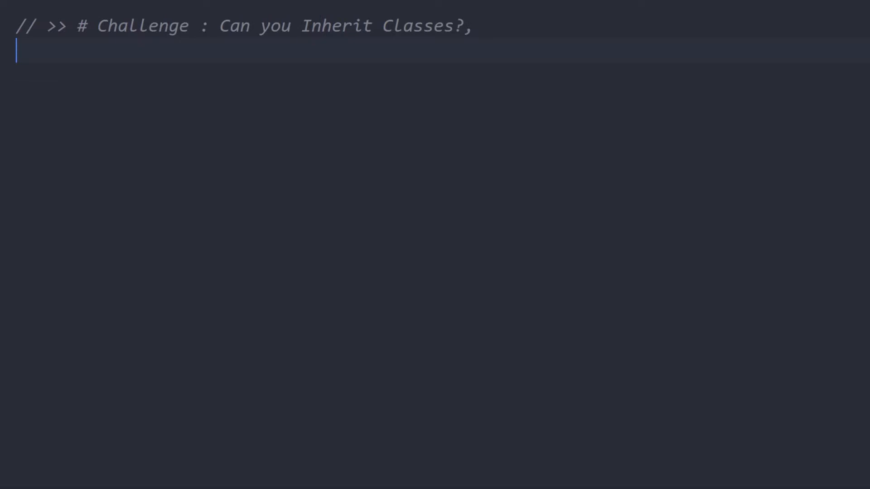
Step: Add the challenge task comments (inherit a base class, use static declarations) and an empty Herbivorus class stub
key("Return")
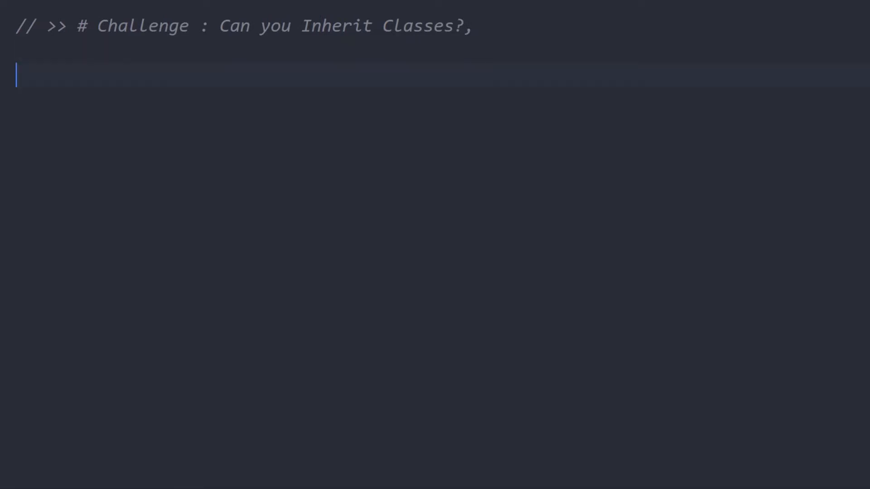
type("// - Inherit a base class ( Eg. AquaticAnimals extends Animals , .. )")
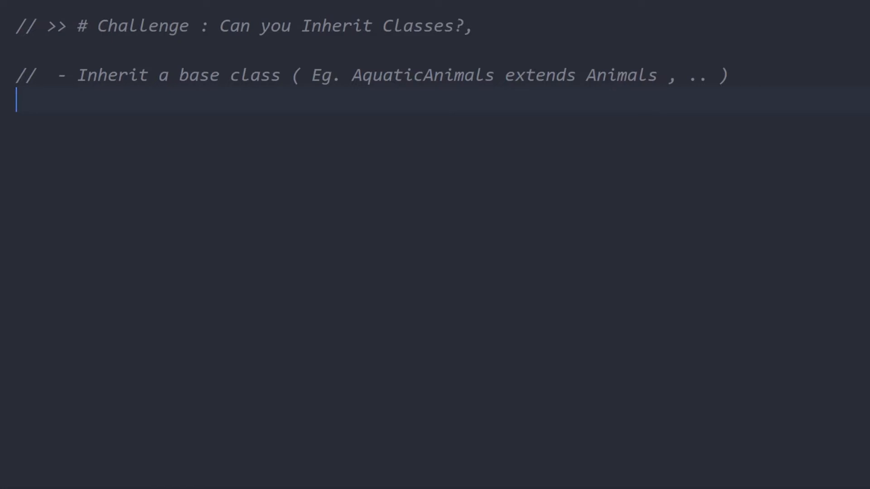
type("// - Use Static declarations and properties")
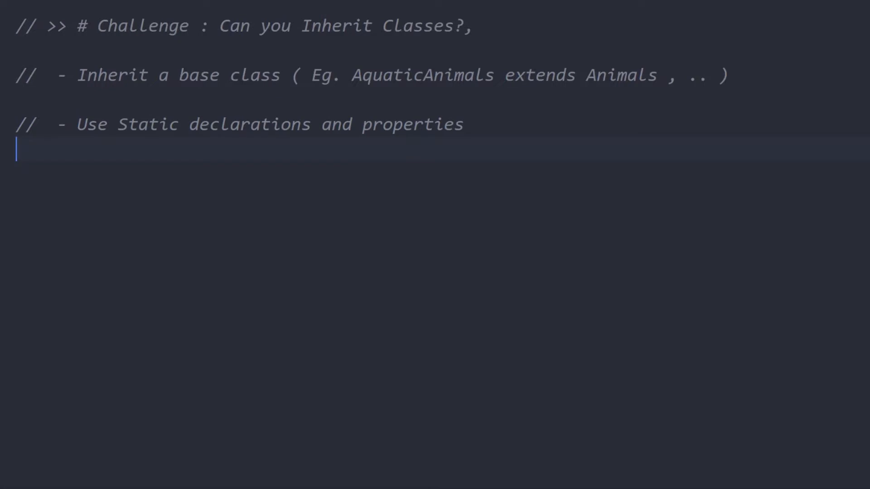
type("//  - I'll lay the first step for you,")
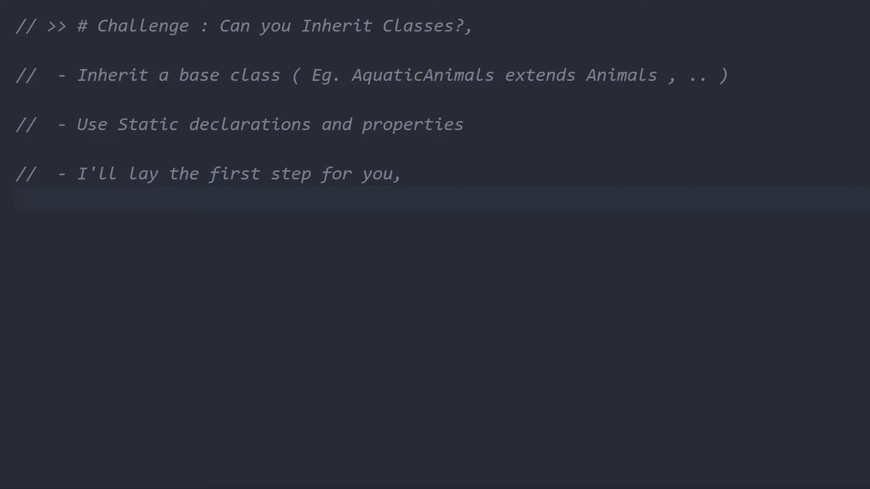
type("class Herbivorus {}")
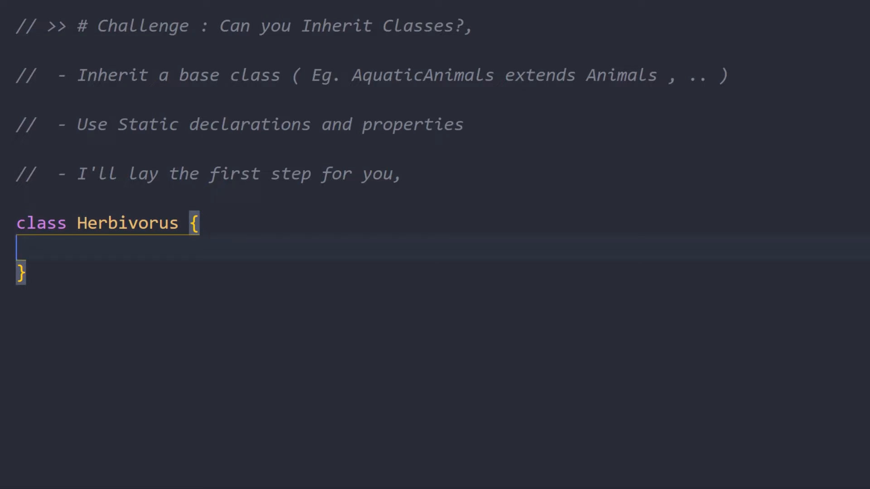
Step: Give Herbivorus a static description and a '..more methods based on habitat' comment
type("static description = 'Feed them 🌾, 🍄 and 🌿';")
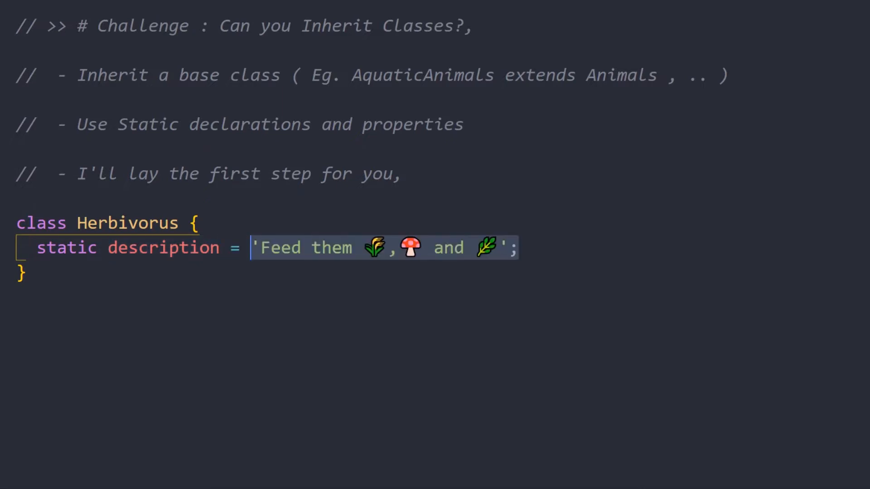
type("//..more methods based on habitat")
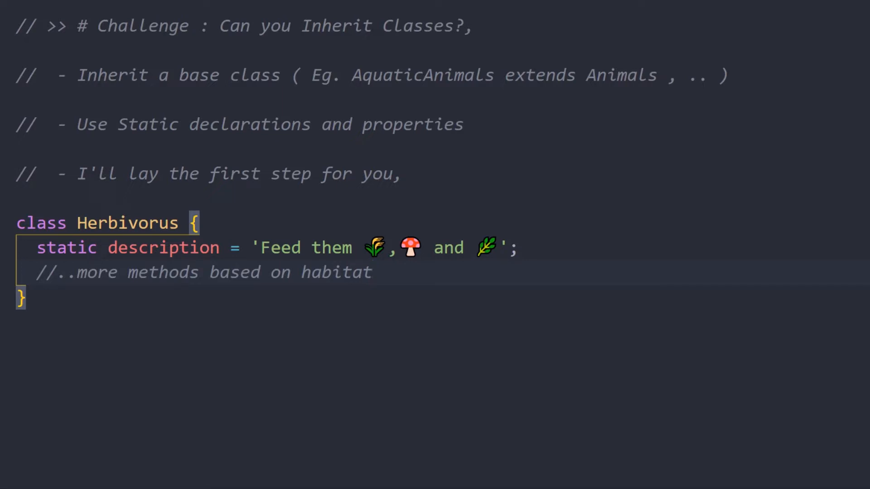
key("Return")
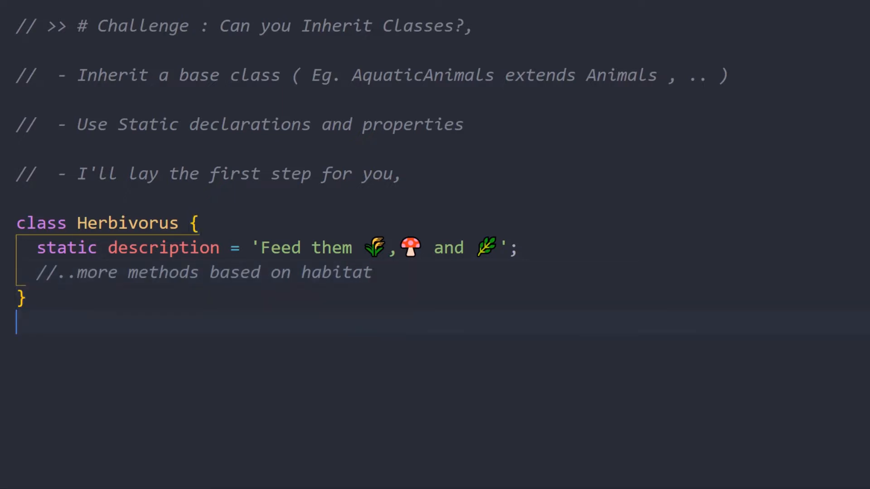
Step: Add a Carnivorus class with its own static description and habitat-methods comment
type("class Carnivorus {}")
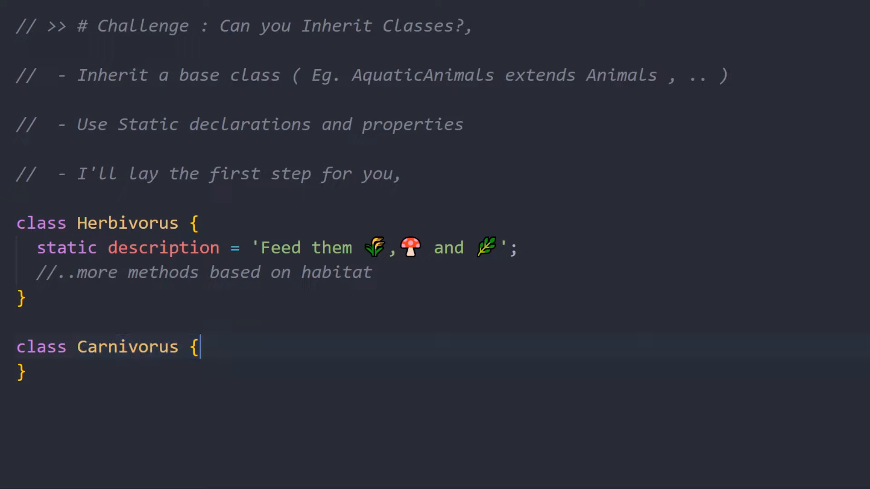
type("static description = 'Feed them 🐓 and 🐑';")
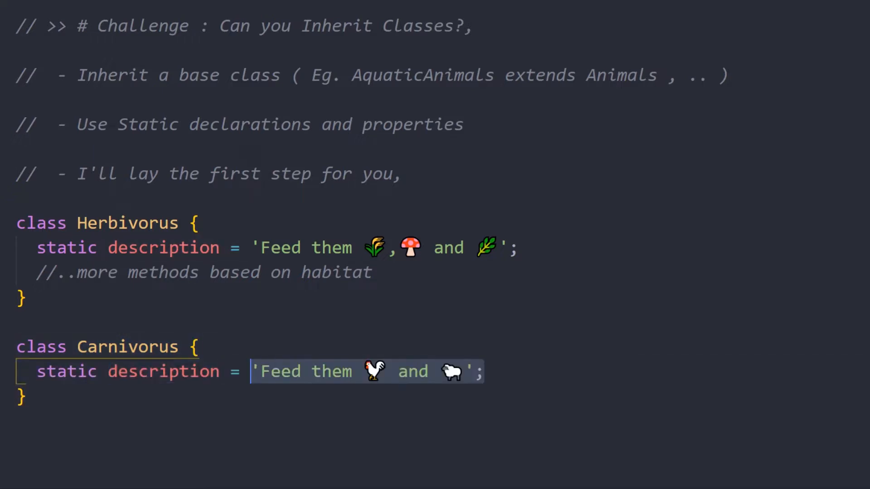
type("//..more methods based on habitat")
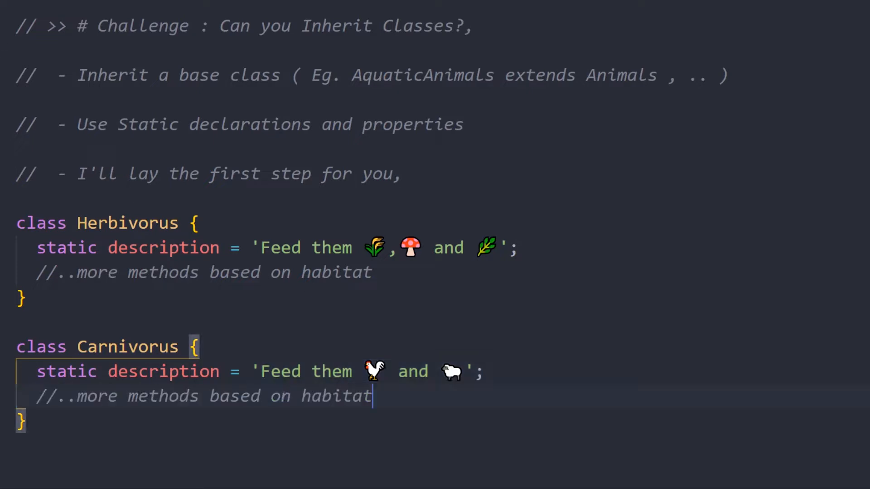
key("enter")
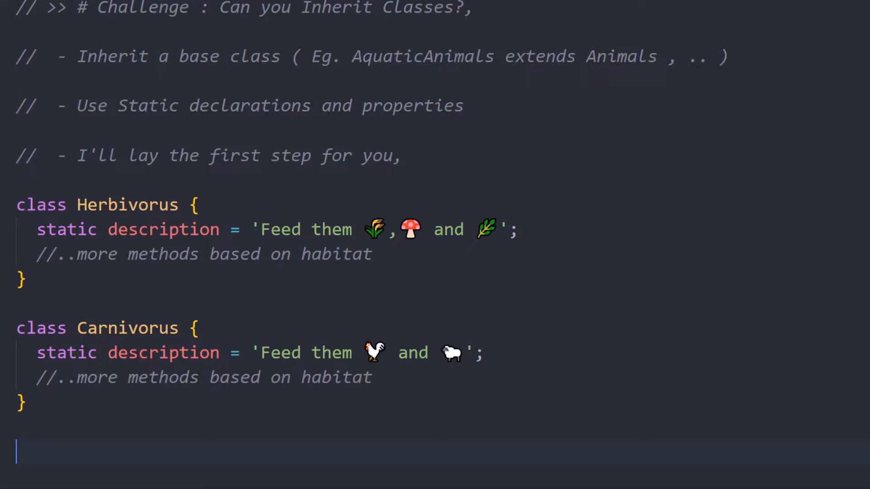
Step: Define const Food = Object.freeze({ veg: Herbivorus, meat: Carnivorus }); below the classes
type("const Food =")
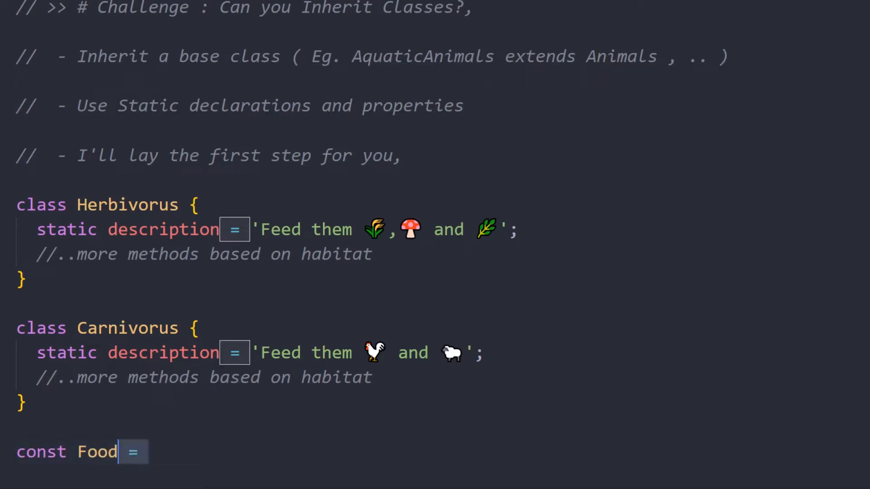
type("Object.freeze();")
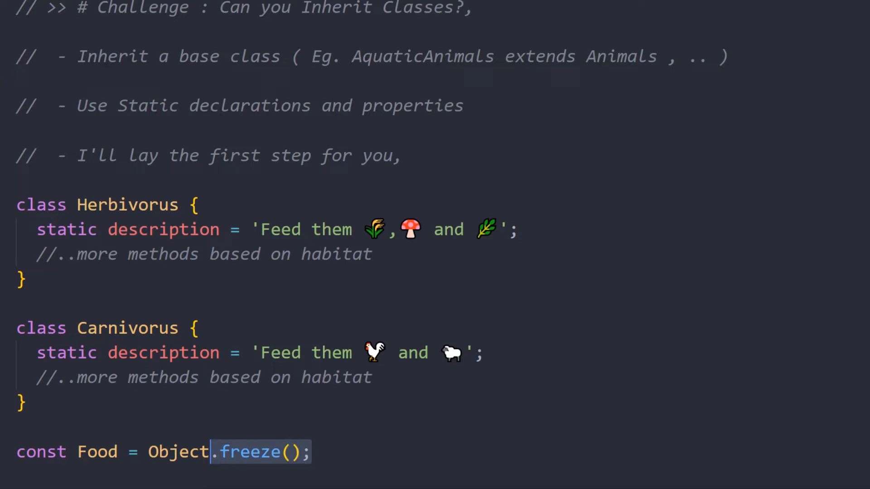
type("{ veg: Herbivorus, meat: Carnivorus }")
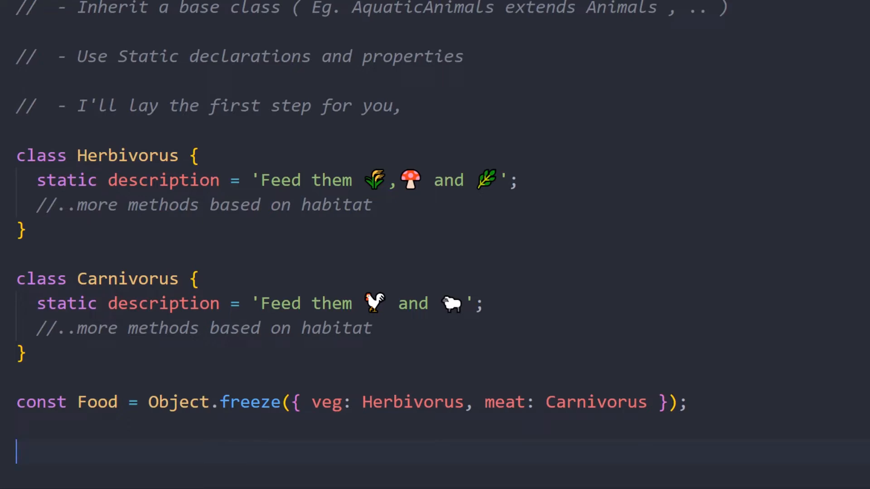
scroll("down", 3)
type("class Animal {}")
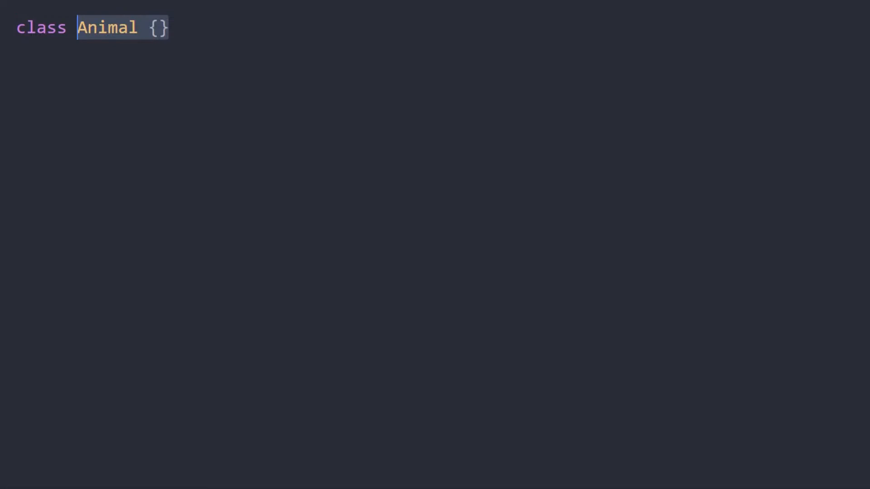
Step: Give Animal a constructor storing this.name and this.food, followed by the 'CODE THIS ✔' comment
key("Return")
type("constructor() {")
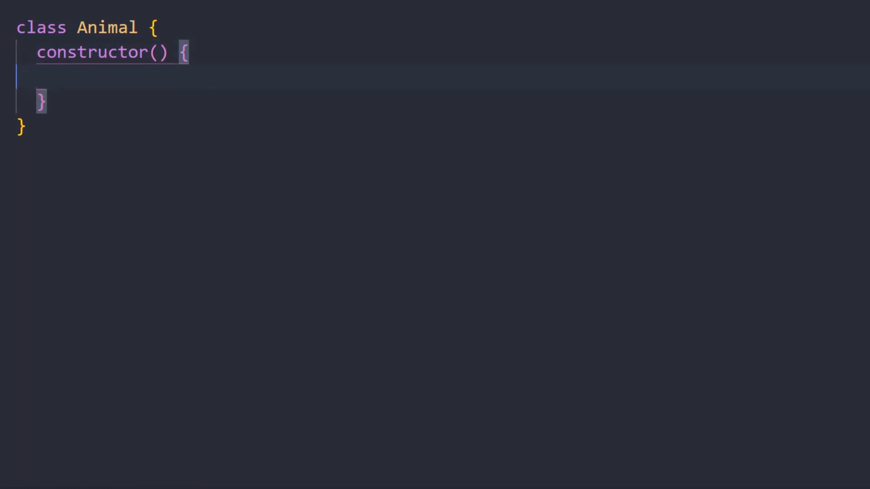
type("name = name;")
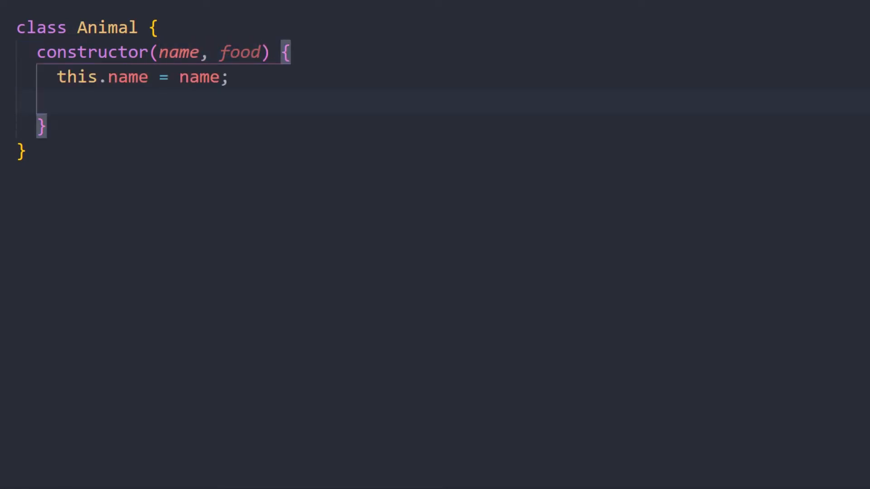
type("this.food = food;")
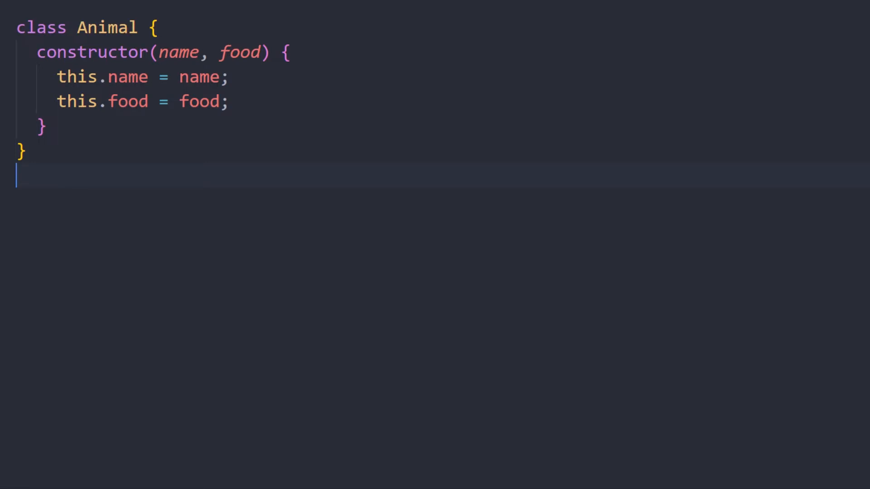
type("// ('CODE THIS ✔');")
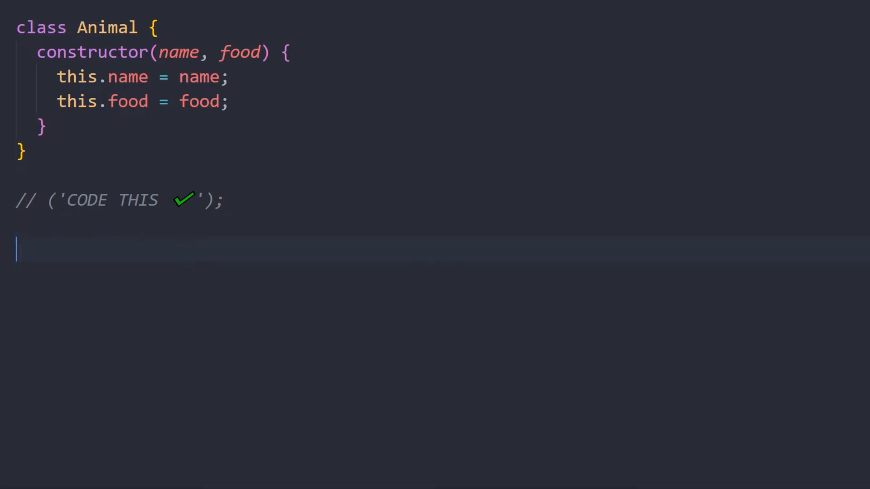
Step: Declare class Terestrial extends Animal with a constructor(name, food, speed)
type("class Terestrial")
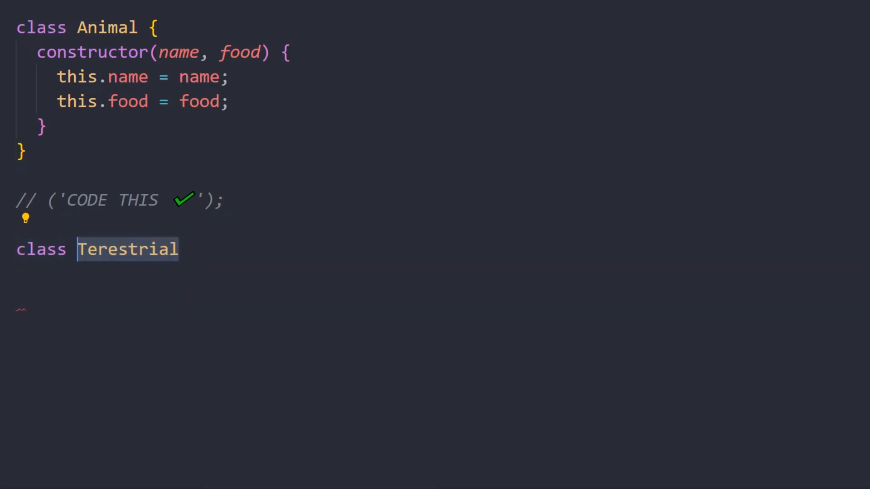
type("extends Animal {}")
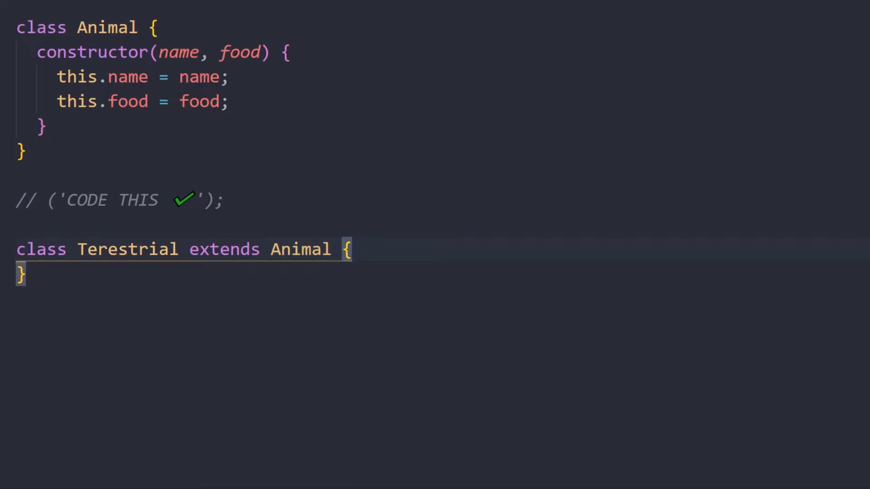
mouse_move(300, 249)
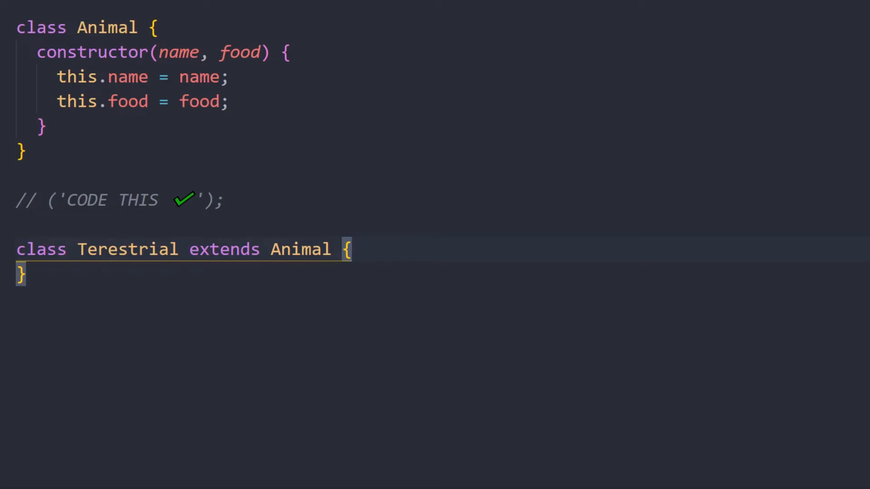
type("constructor() {")
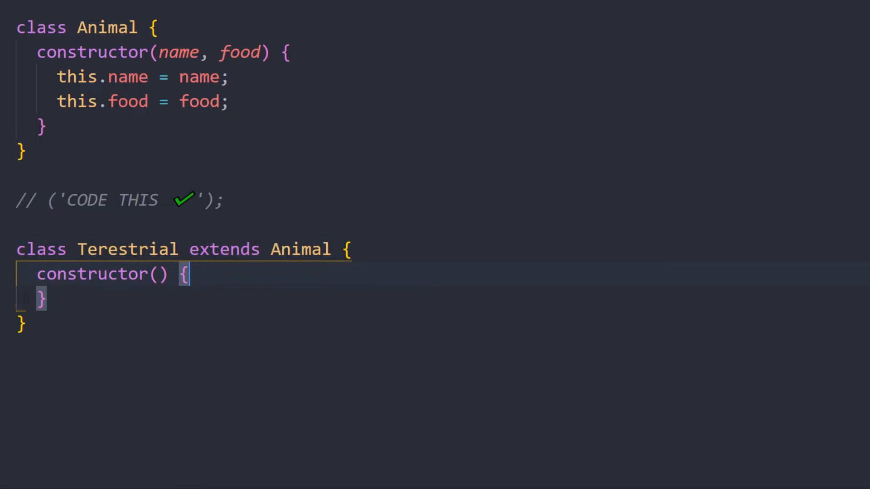
type("name")
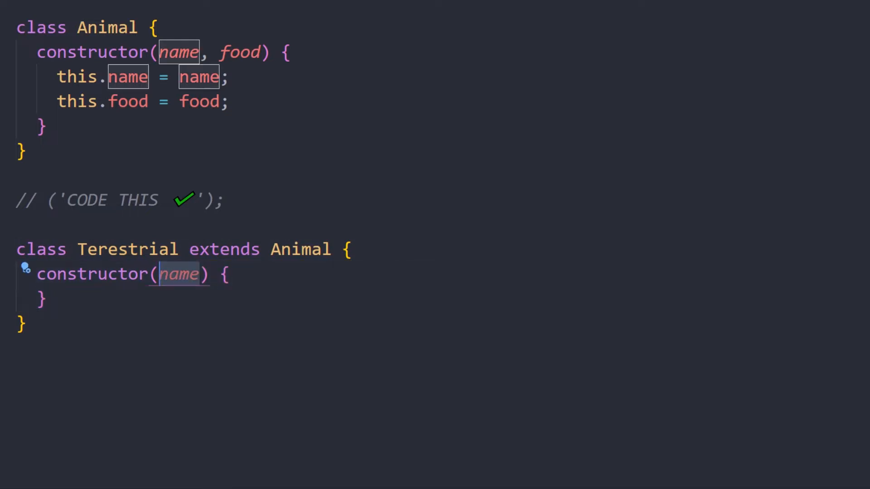
type(", food, speed")
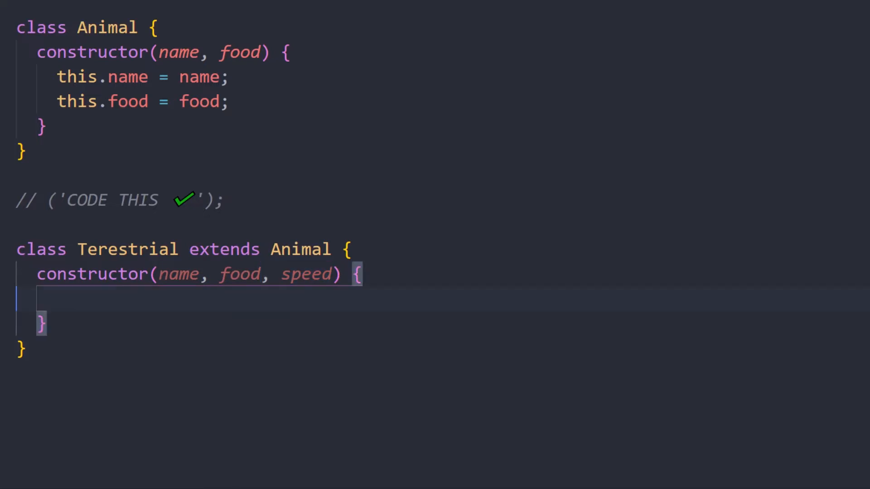
Step: Call super(name, food) and store this.speed = speed in the Terestrial constructor
type("super()")
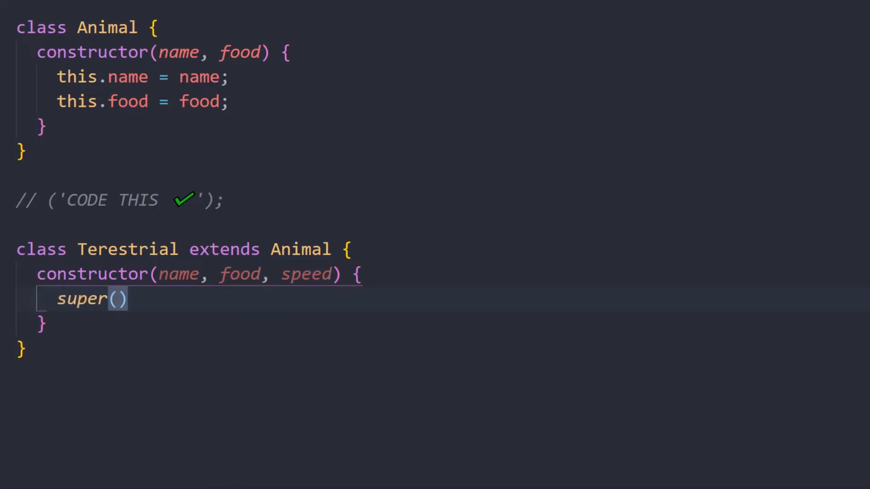
mouse_move(45, 293)
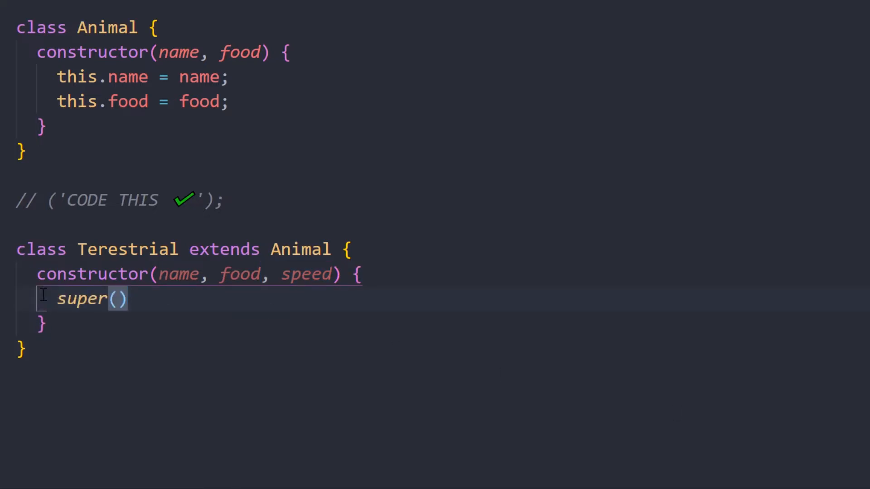
mouse_move(84, 298)
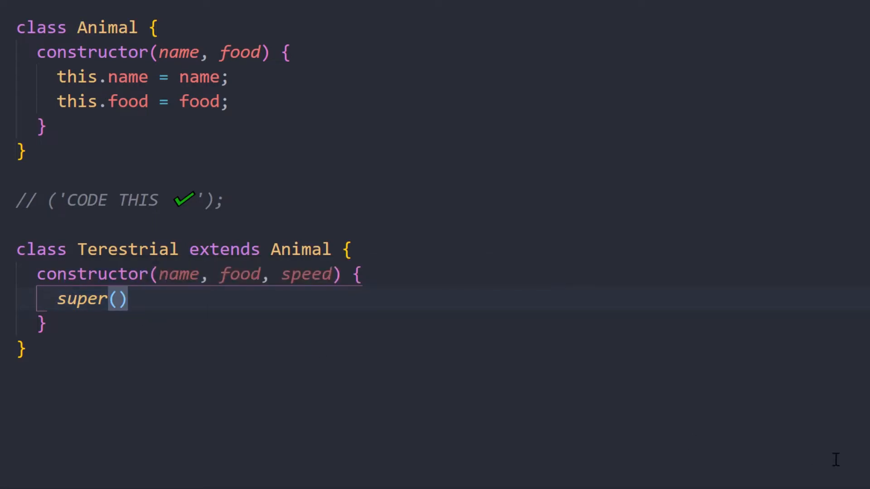
type("name")
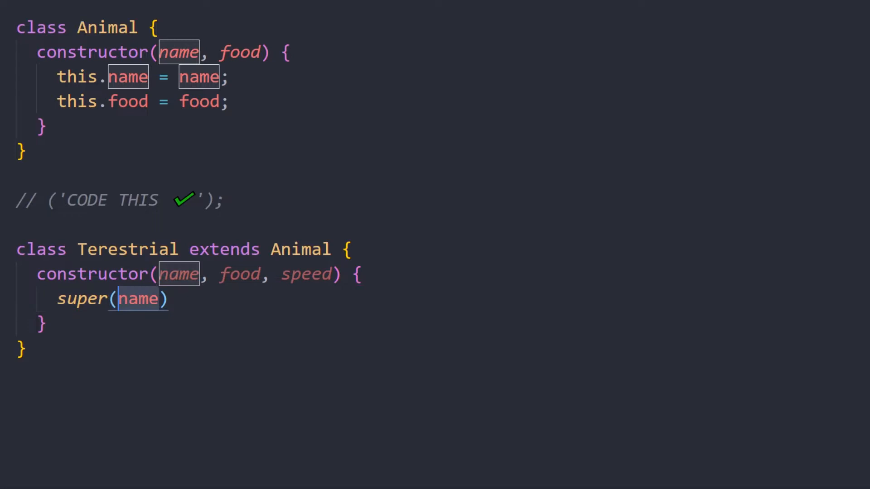
type(", food);")
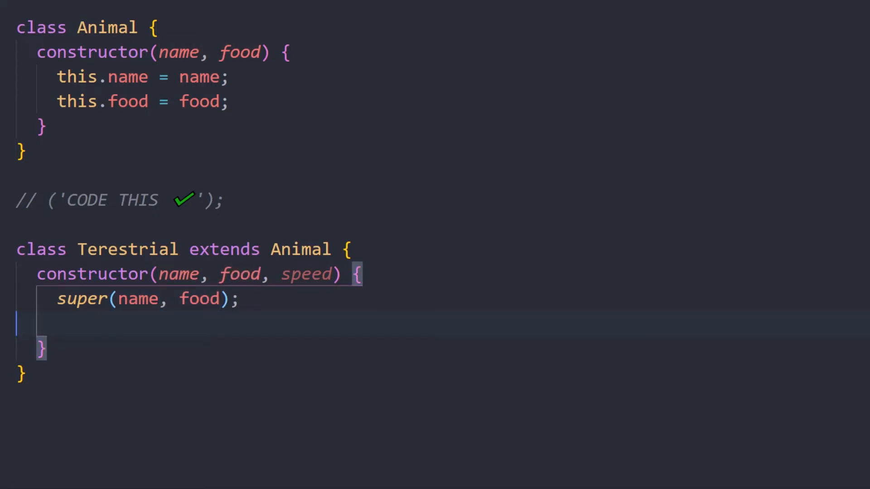
type("this.speed = speed;")
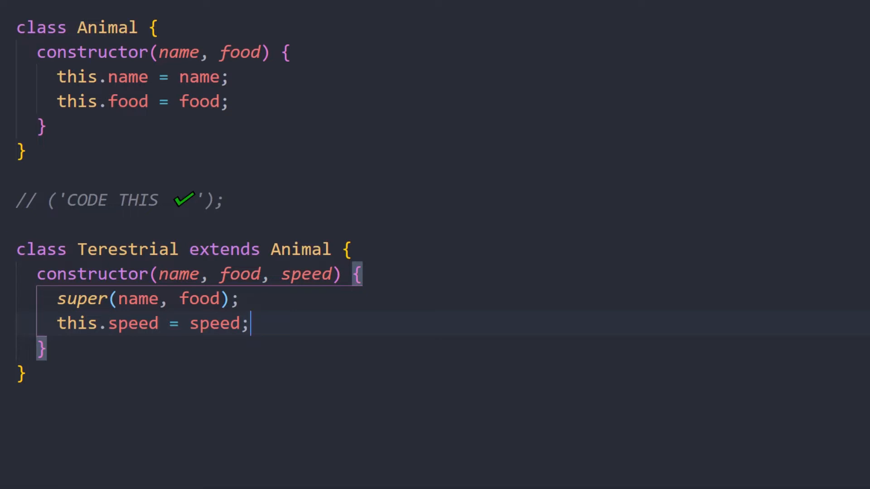
key("Enter")
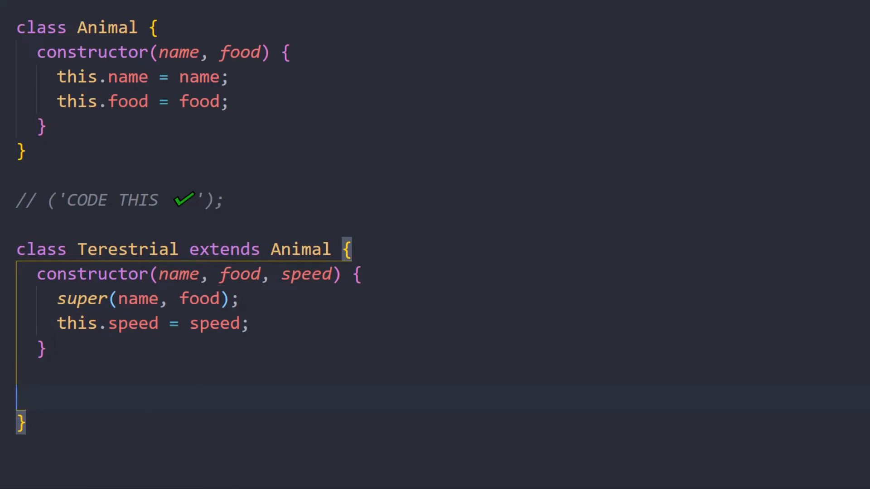
Step: Add a displayAbility getter returning `${this.name} can run/walk` with `${this.speed} km/hr`
type("// Land Animals based Functions")
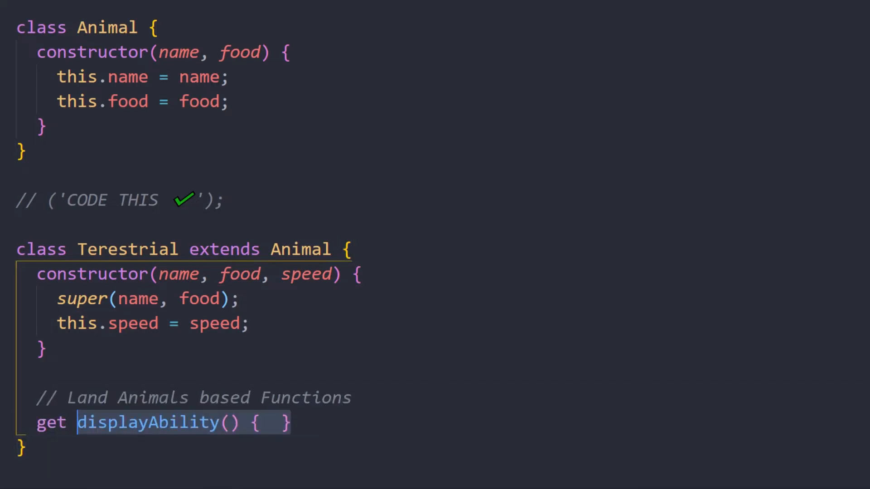
key("Enter")
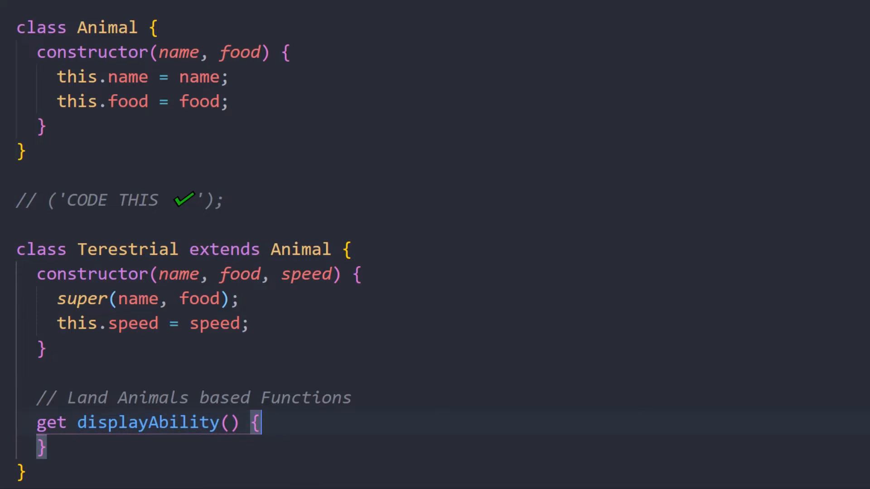
key("Enter")
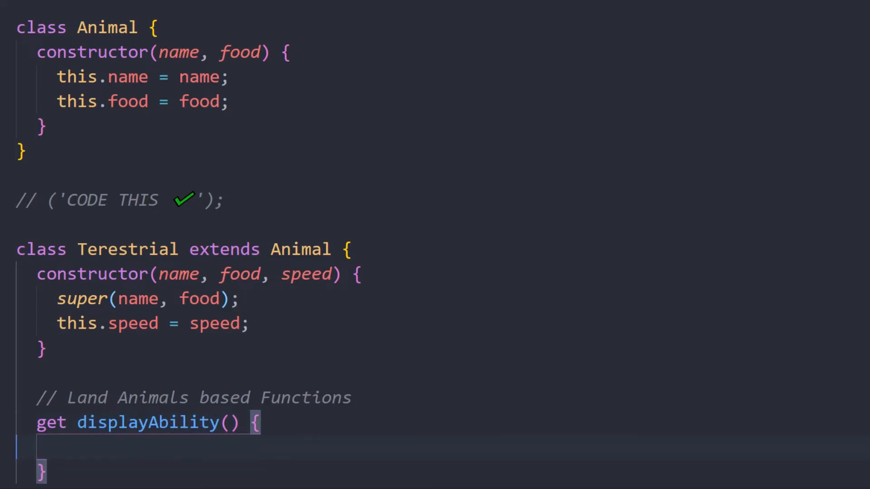
scroll("down", 3)
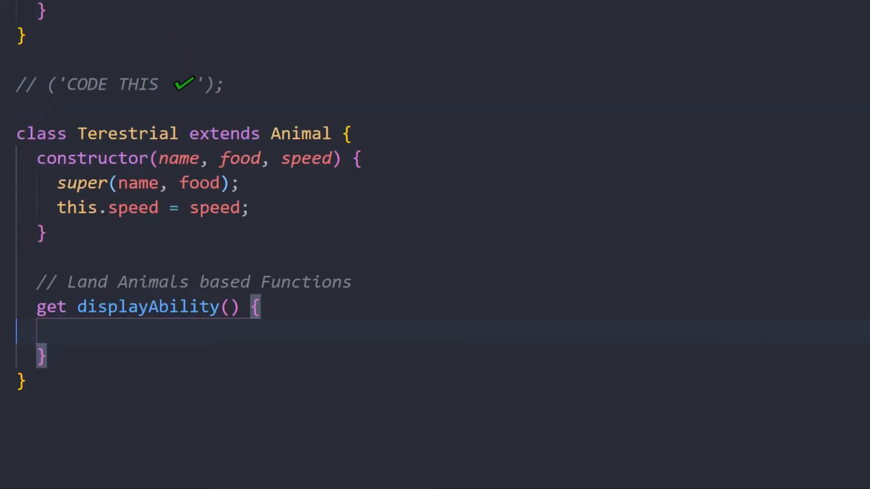
type("return ``;")
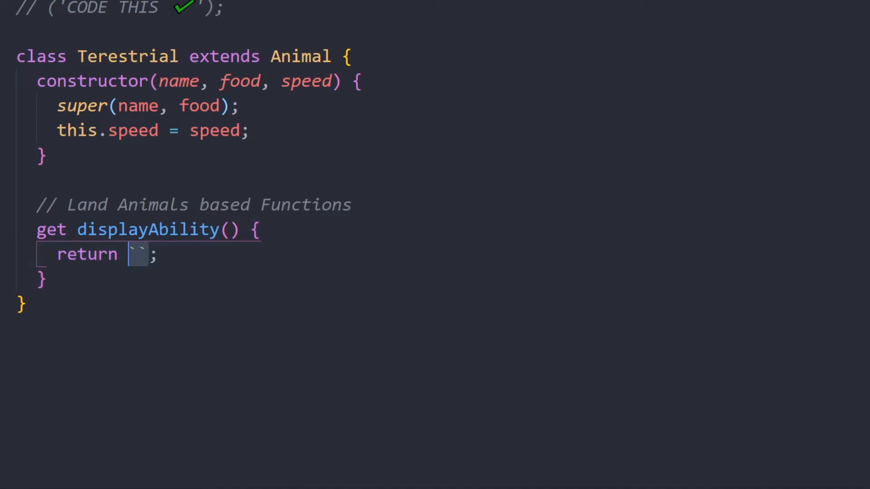
type("${this.name}")
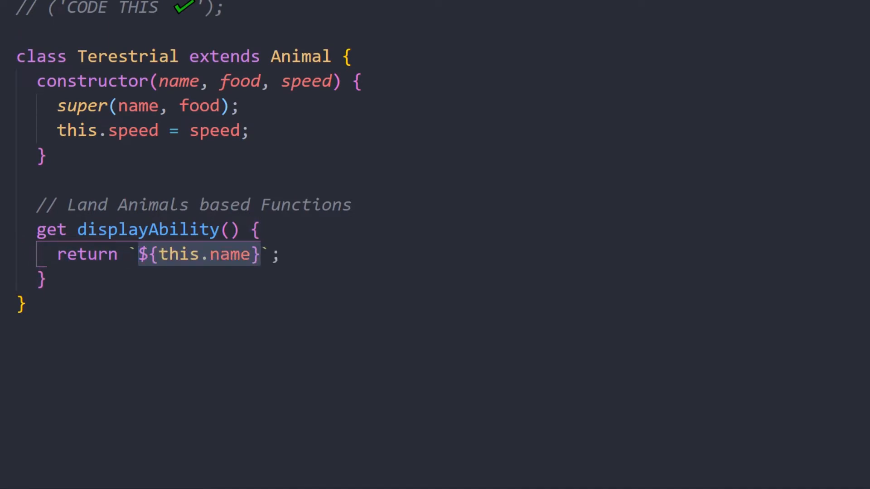
type("can ${")
type("this.speed > 10 ? 'run' : 'walk")
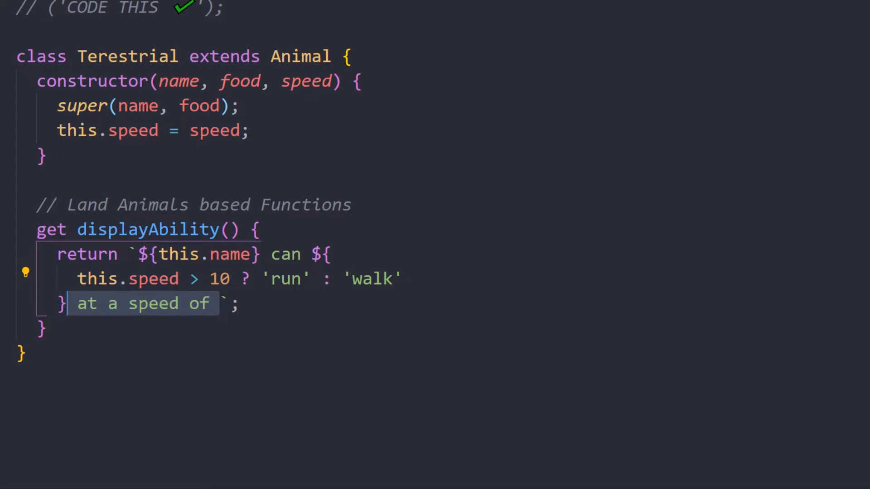
type("${this.speed} km/hr")
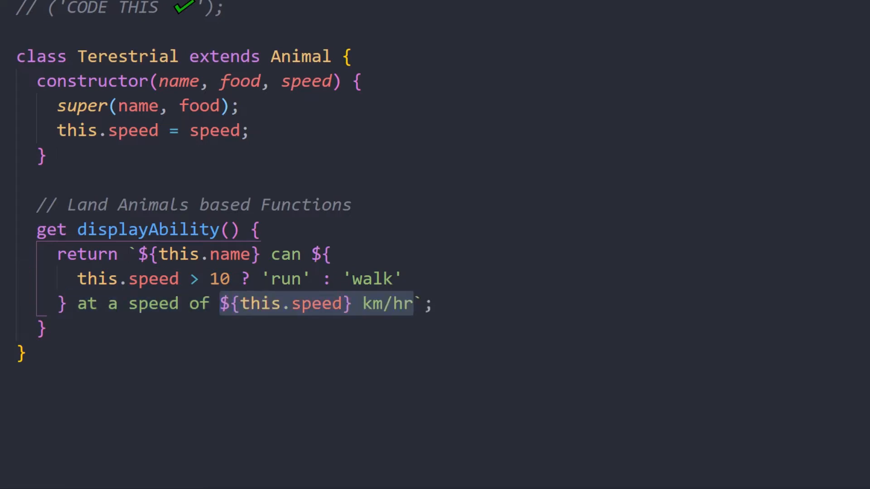
scroll("up", 3)
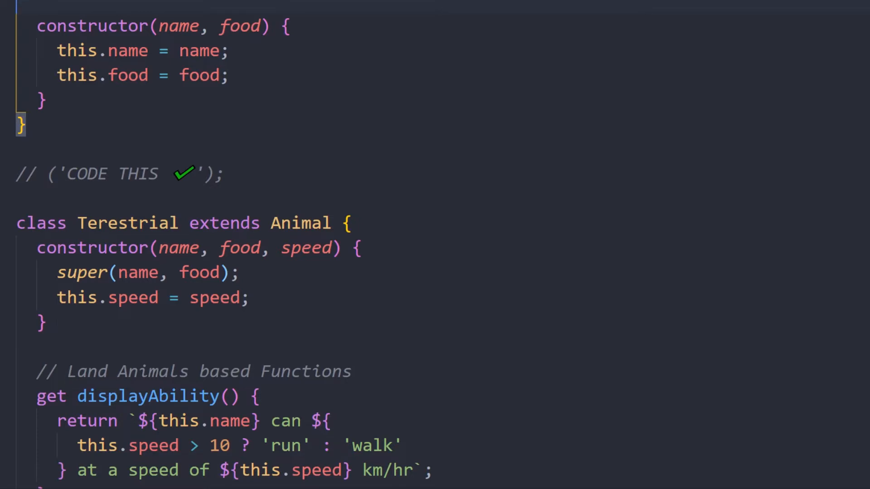
scroll("up", 3)
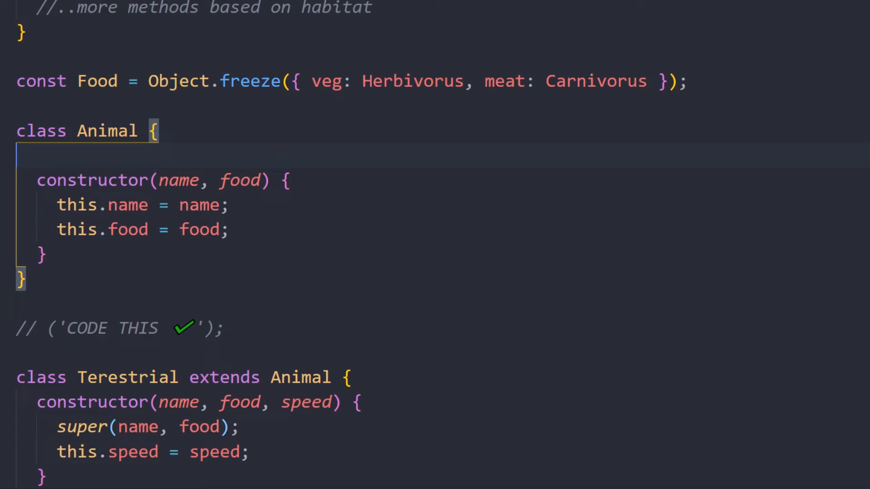
Step: Add an animal field set to { name: this.name, food: this.food } in the Animal constructor
type("animal;")
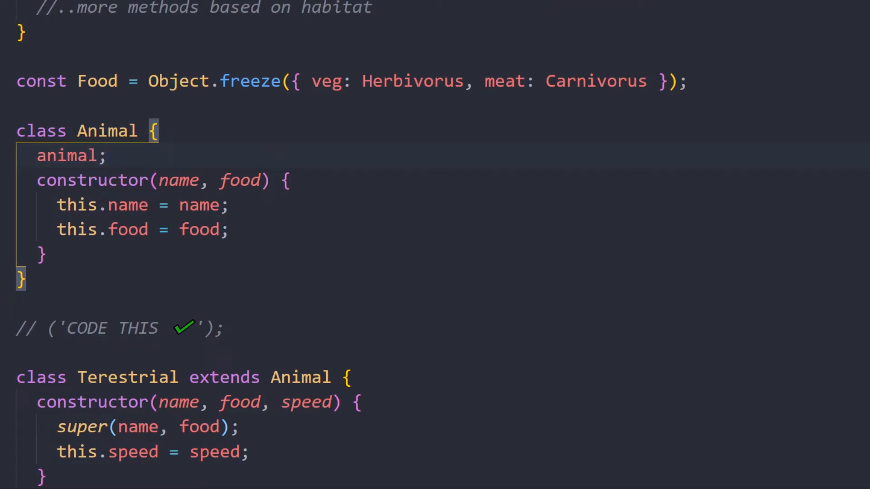
type("this.animal")
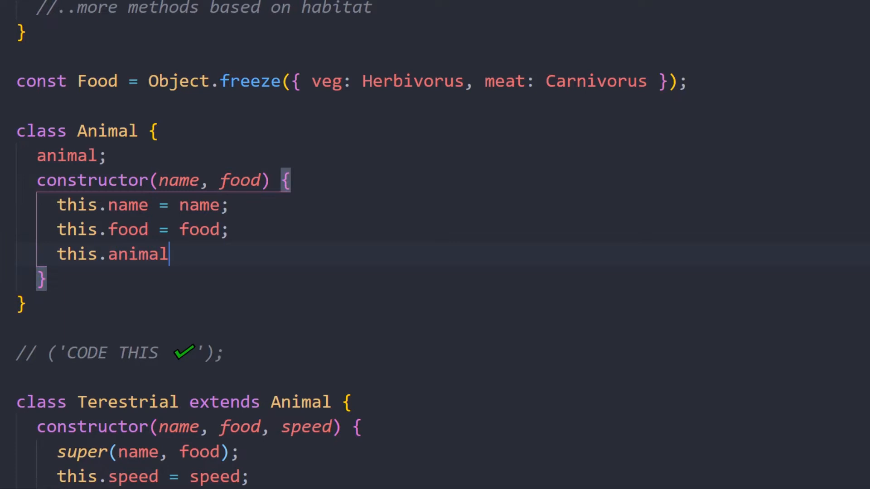
type("= { name: this.name };")
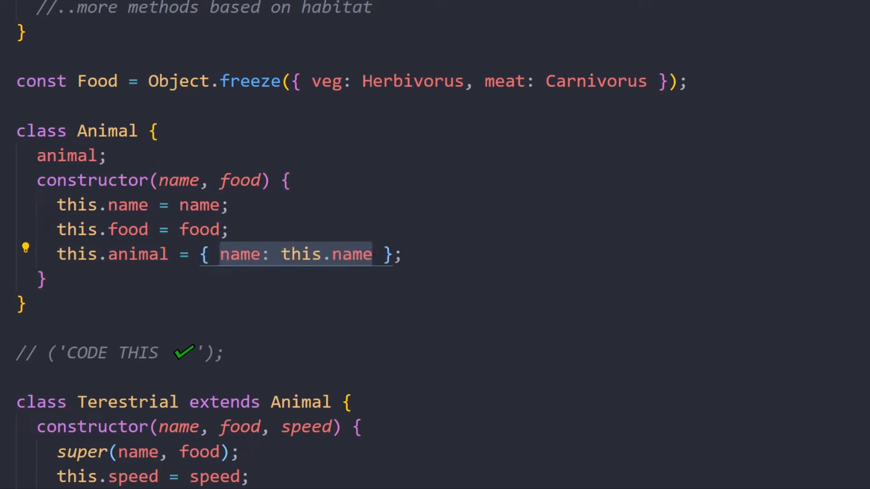
type(", food: this.food")
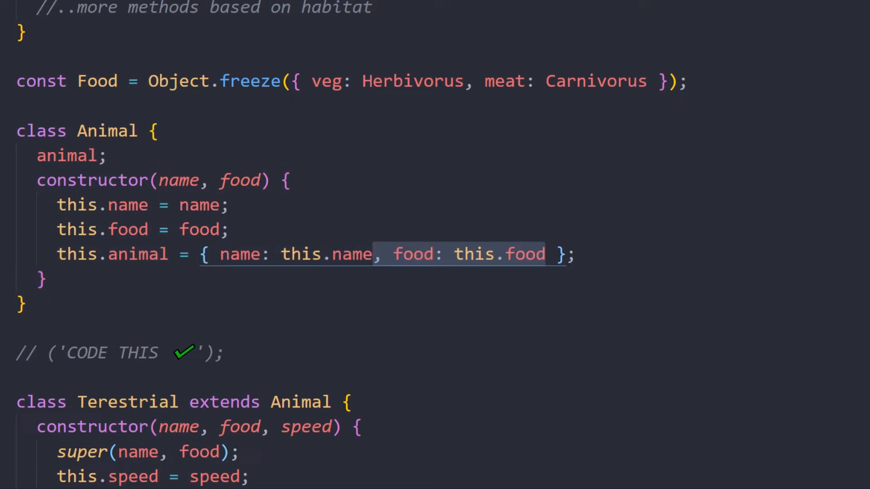
Step: Add static _animals = [] and an empty set animals(value) setter to Animal
type("static _animals")
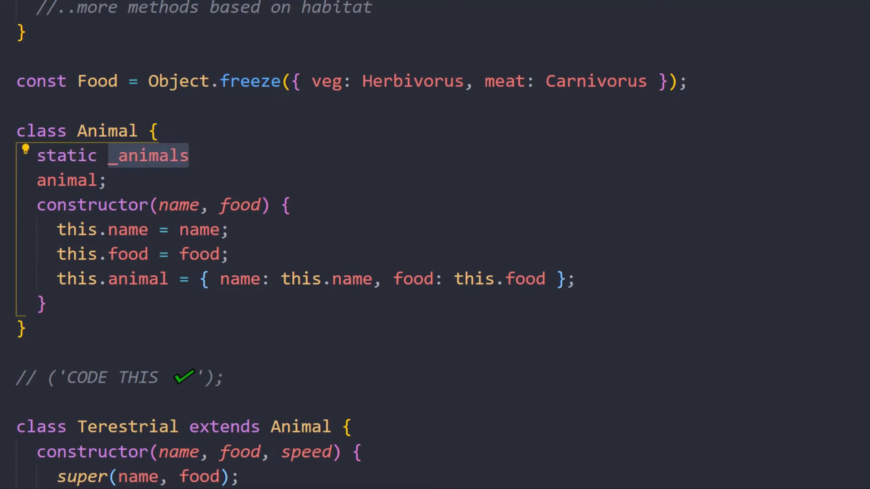
type("= [];")
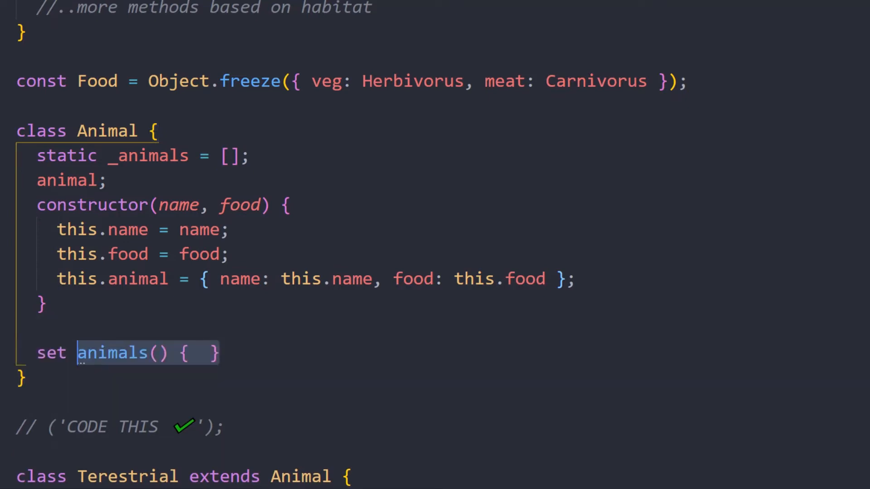
type("value")
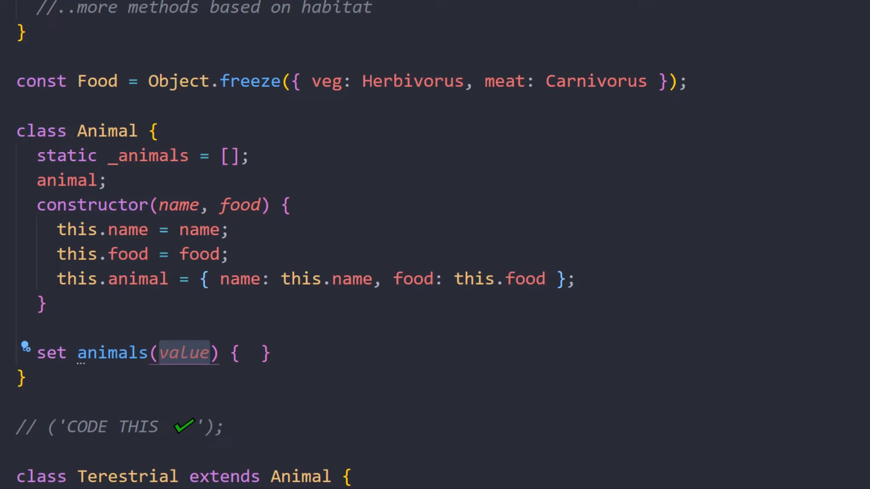
scroll("down", 3)
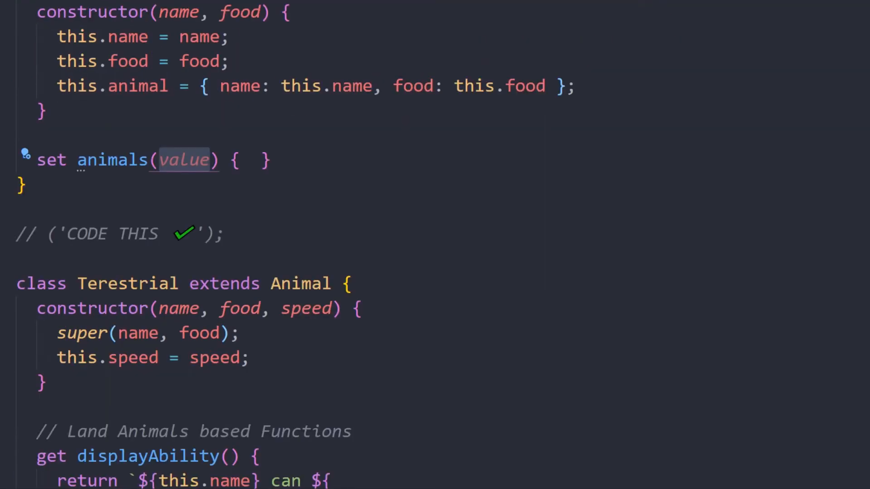
left_click(230, 357)
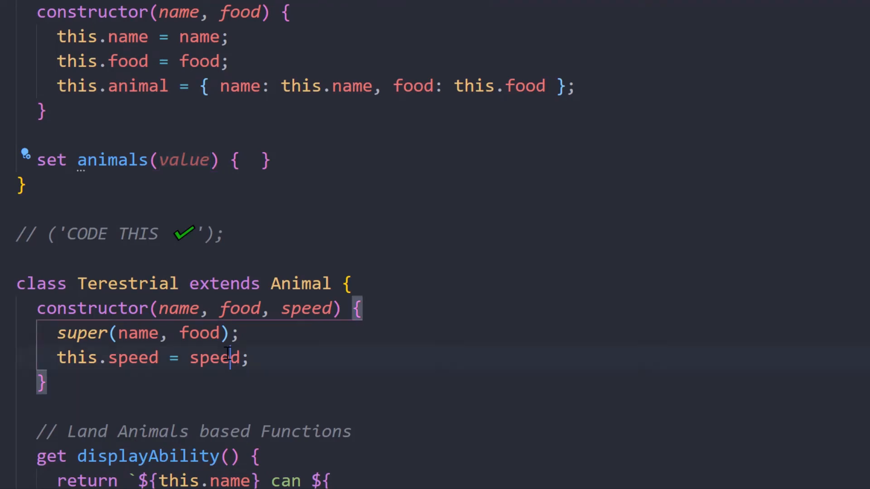
double_click(214, 357)
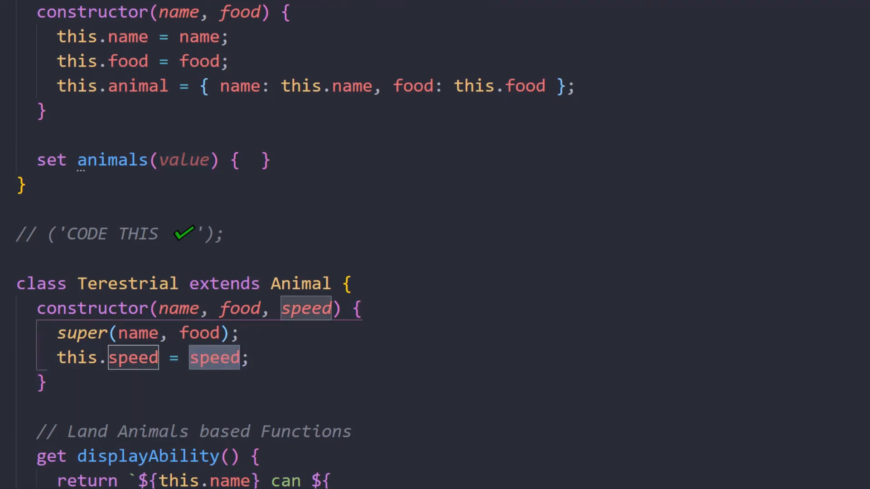
scroll("down", 3)
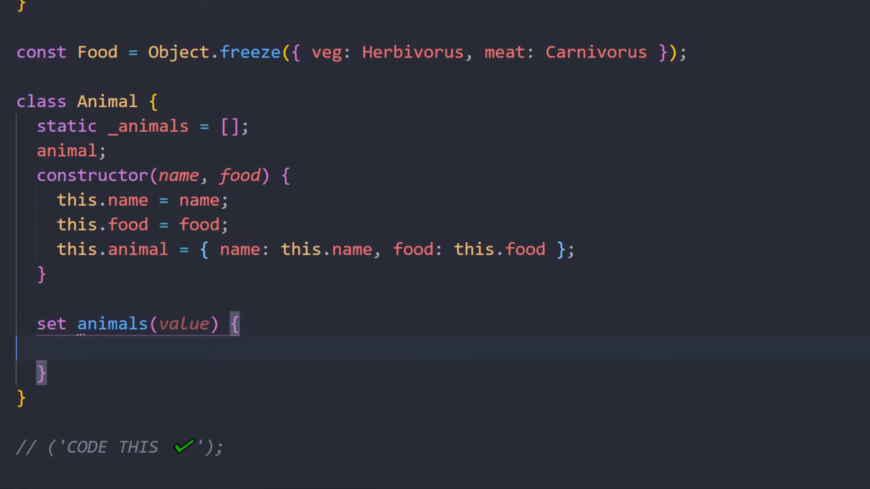
Step: Push an object spreading ...this.animal and ...value onto Animal._animals in the setter
type("Animal._animals")
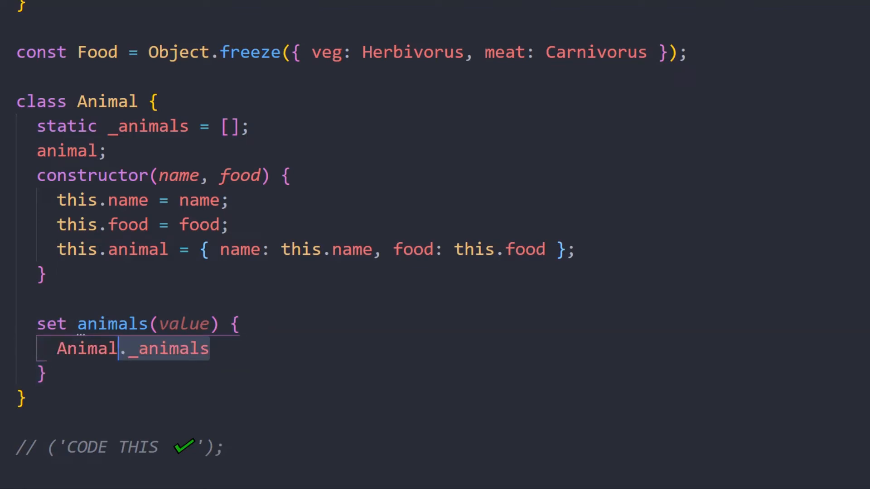
type(".push();")
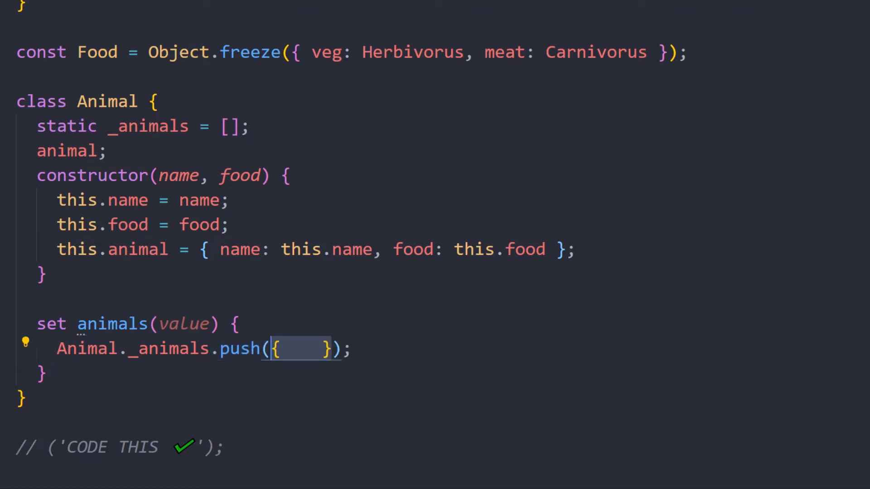
key("enter")
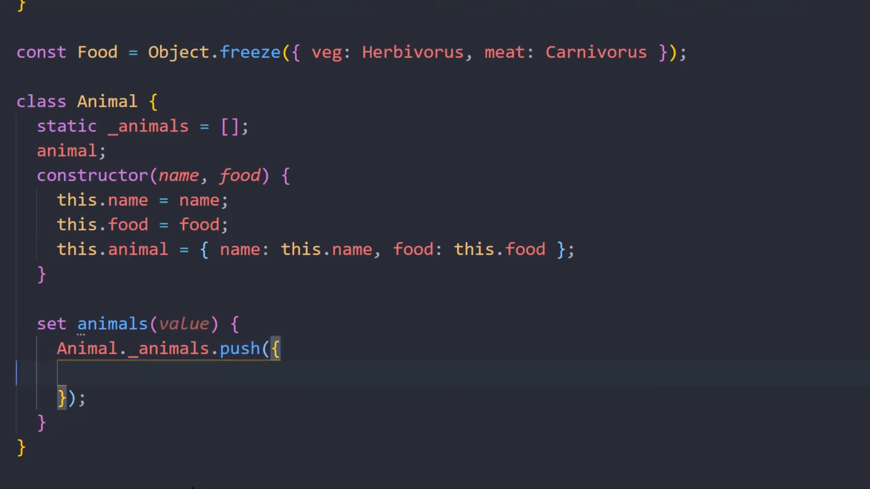
type("this.animal,")
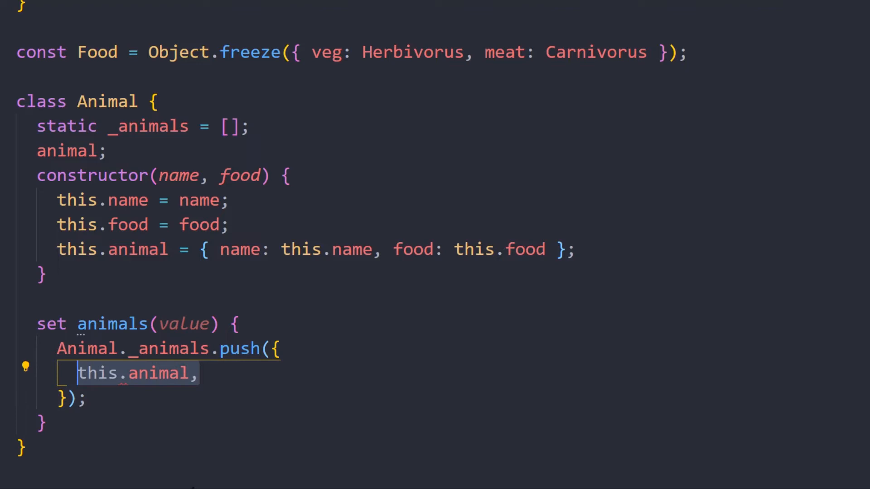
type("...")
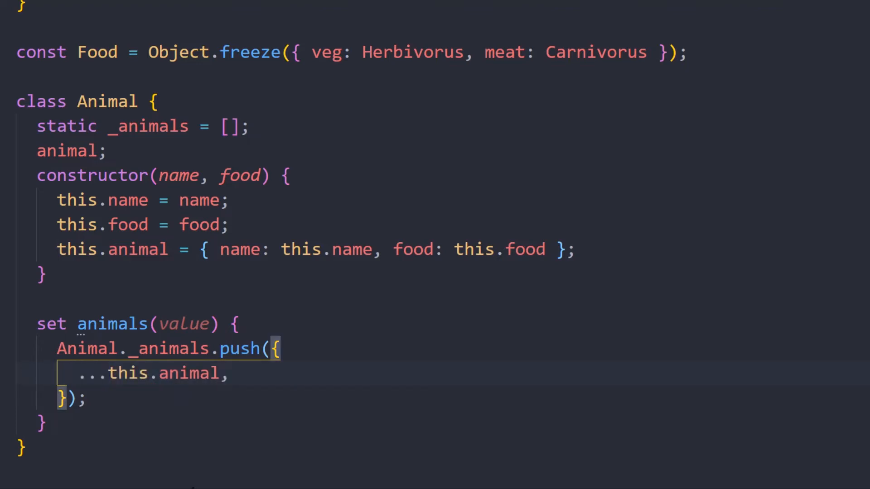
key("Enter")
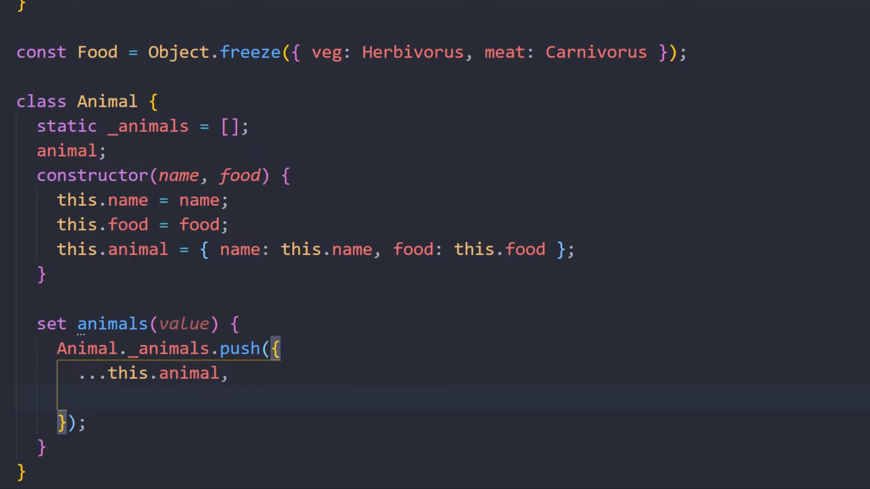
type("value,")
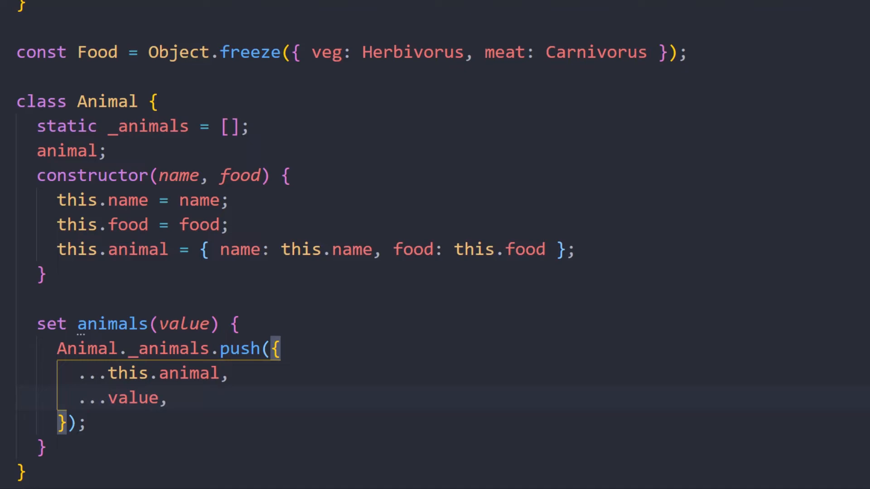
Step: Add description: Food[this.food] to the pushed object, pointing out the veg key and this.food lookup
scroll("up", 3)
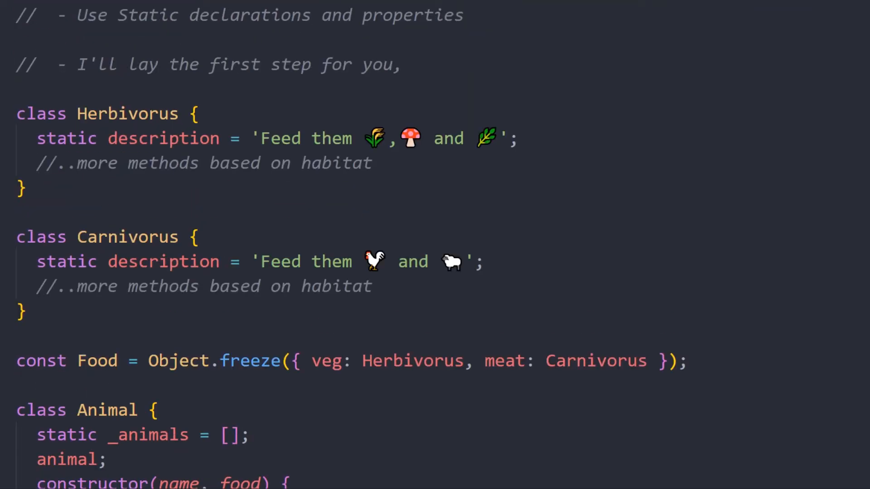
scroll("down", 3)
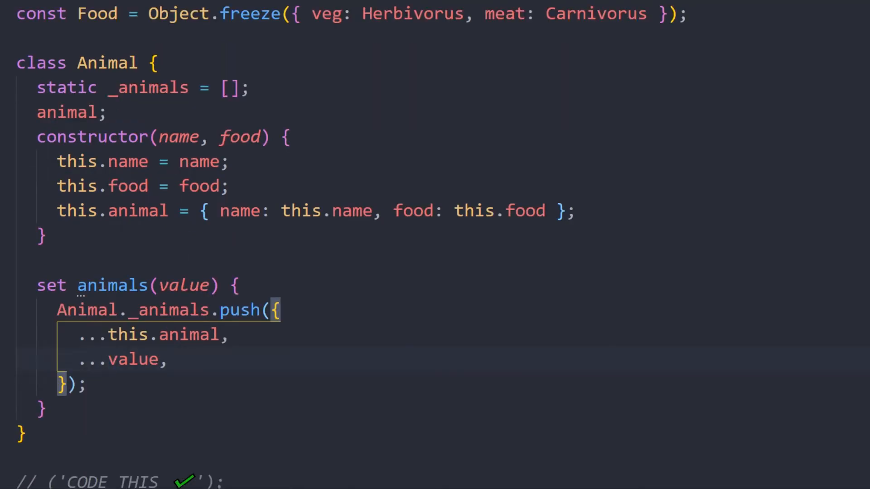
key("Enter")
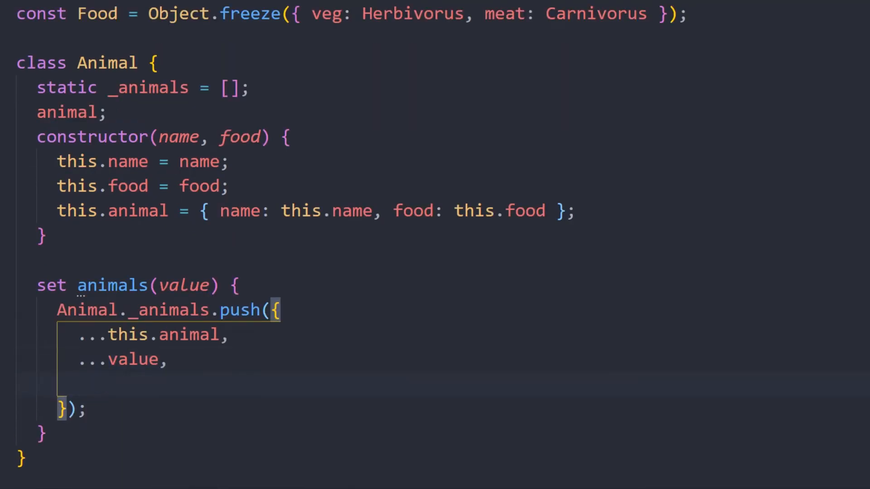
type("description: Food[this.food]")
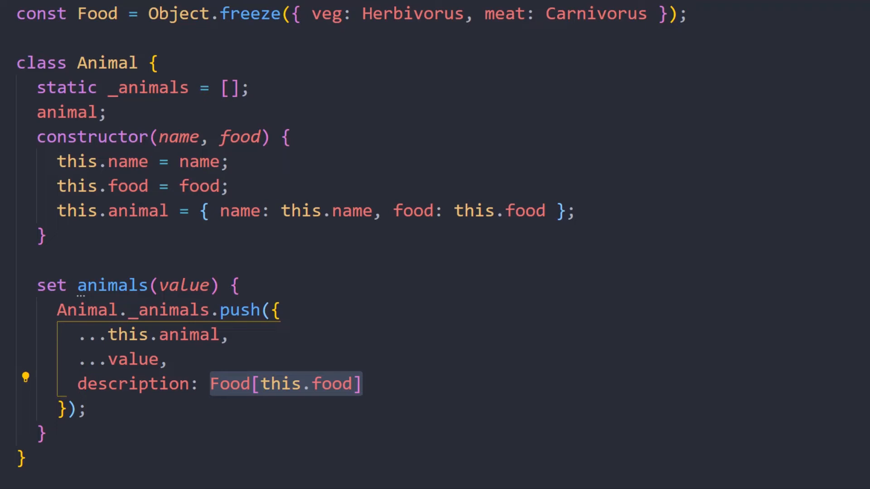
double_click(327, 14)
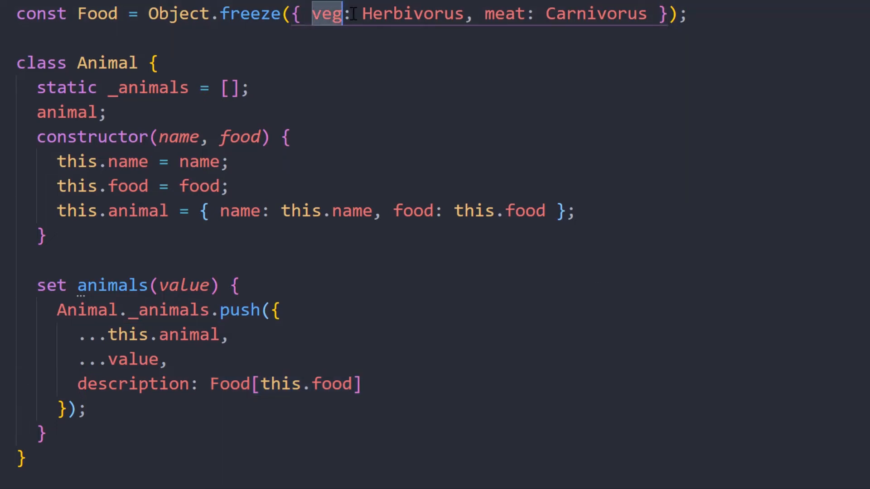
double_click(504, 14)
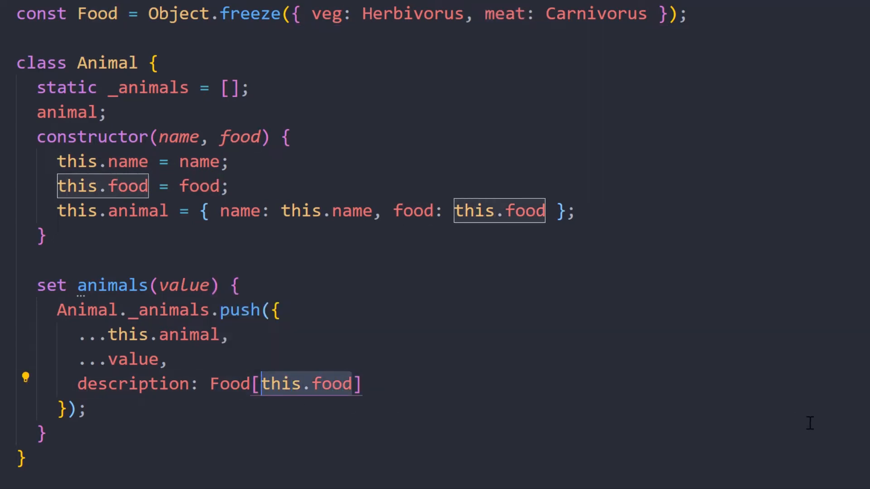
mouse_move(327, 383)
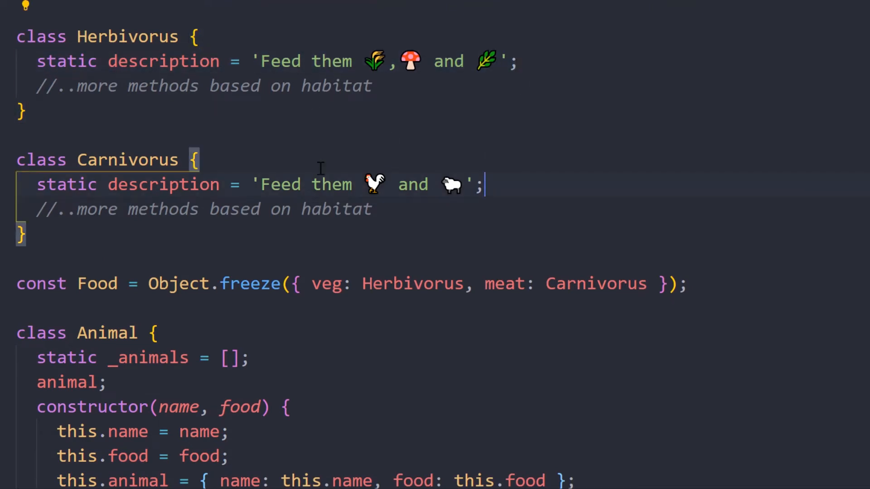
Step: Assign super.animals = { speed }; in the Terestrial constructor below this.speed
scroll("down", 3)
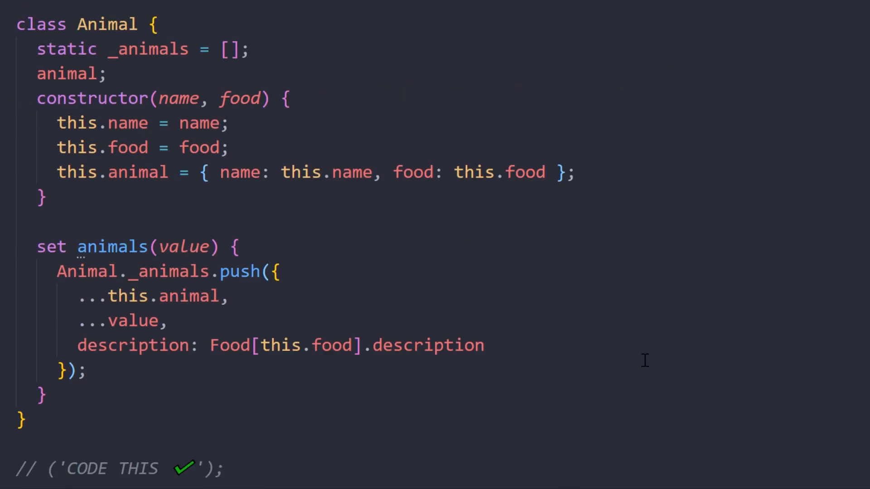
scroll("down", 3)
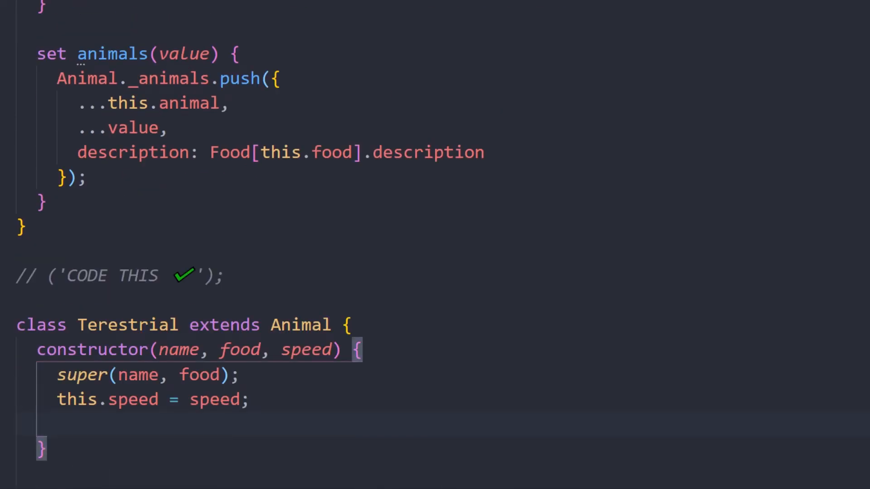
type("super.animals")
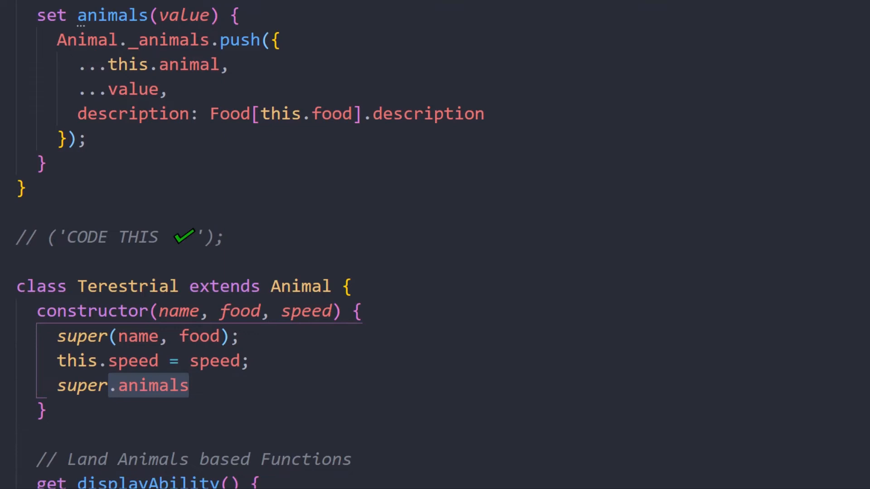
type("=")
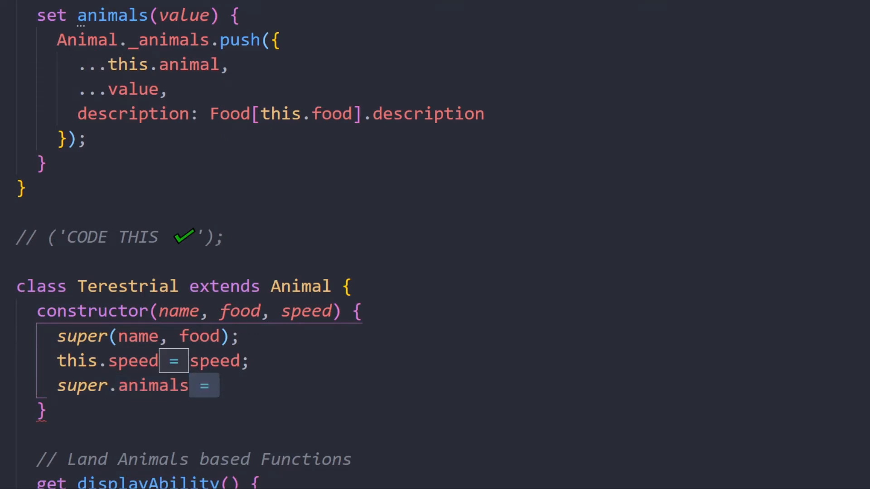
type("{ };")
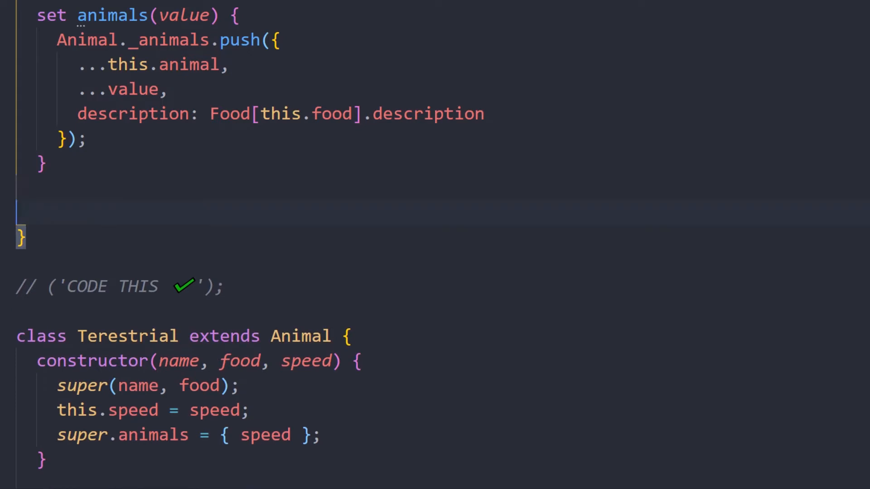
Step: Add a static fetchAllAnimals getter on Animal returning this._animals
type("static get fetchAllAnimals() {  }")
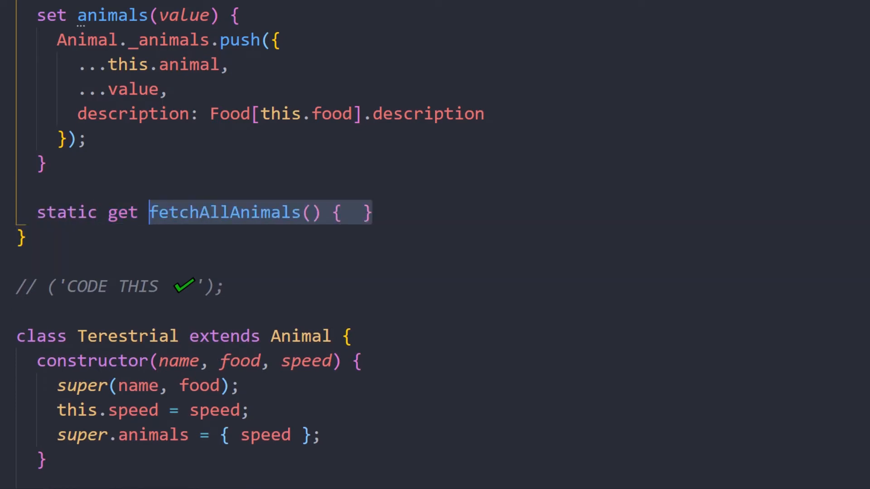
type("return this._animals;")
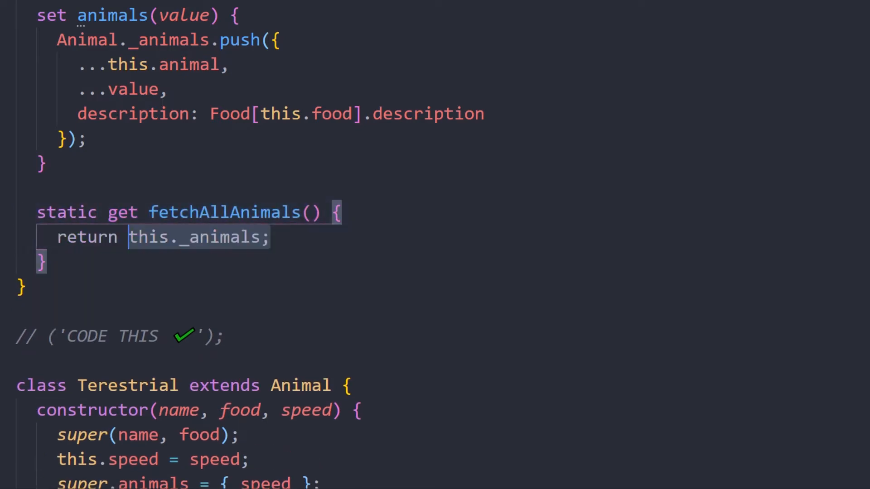
scroll("down", 3)
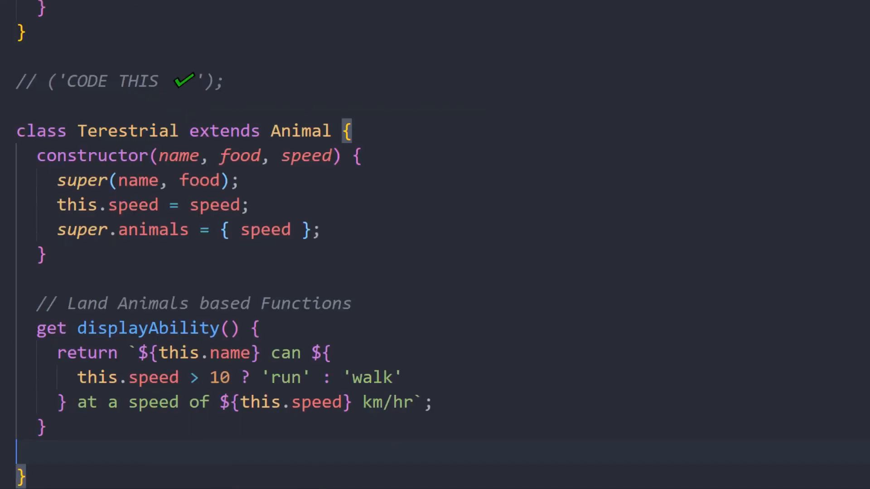
scroll("down", 3)
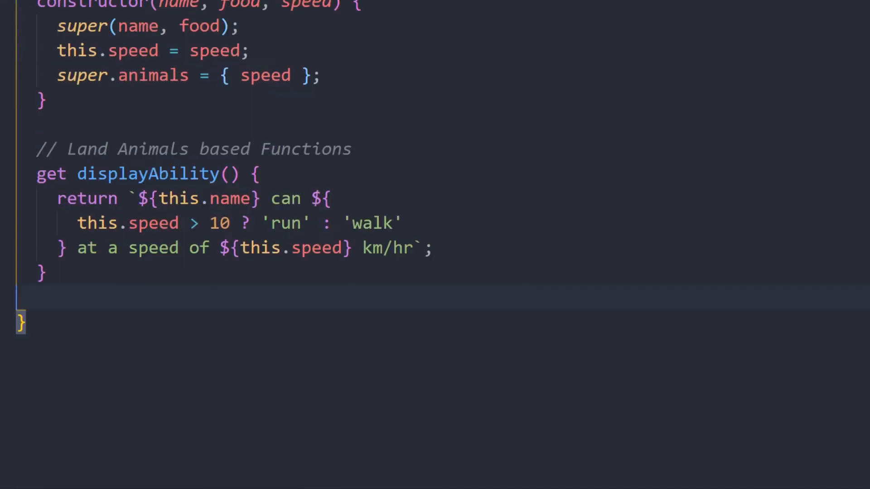
scroll("up", 3)
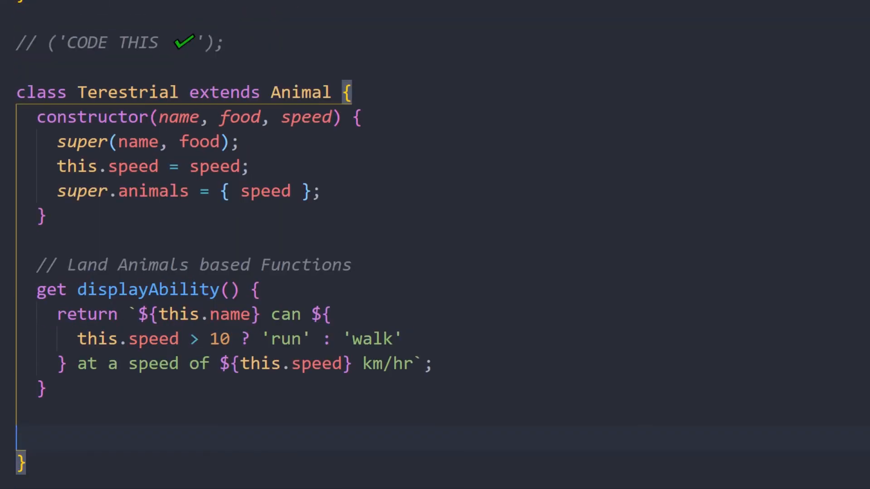
Step: Add a detail getter returning Animal.fetchAllAnimals.find(({ name }) => name === this.name)
type("get detail() {")
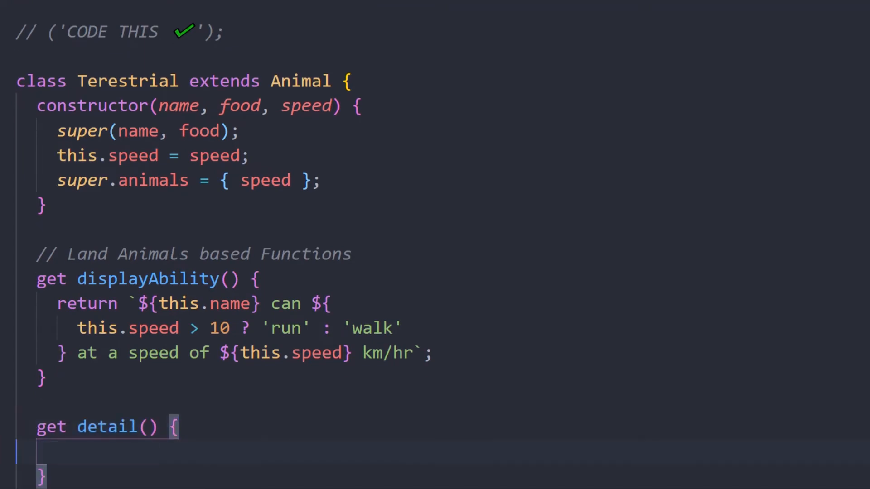
type("return Animal.fetchAllAnimals.find(({ name }) => );")
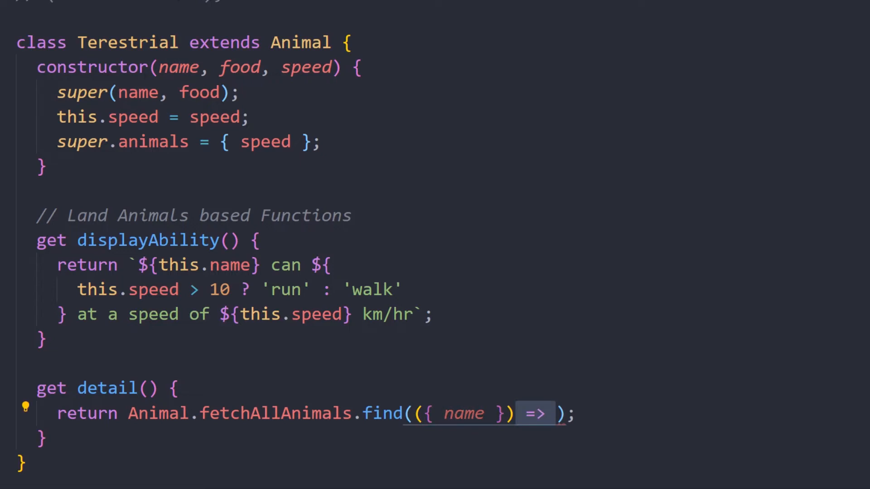
type("name === this.name")
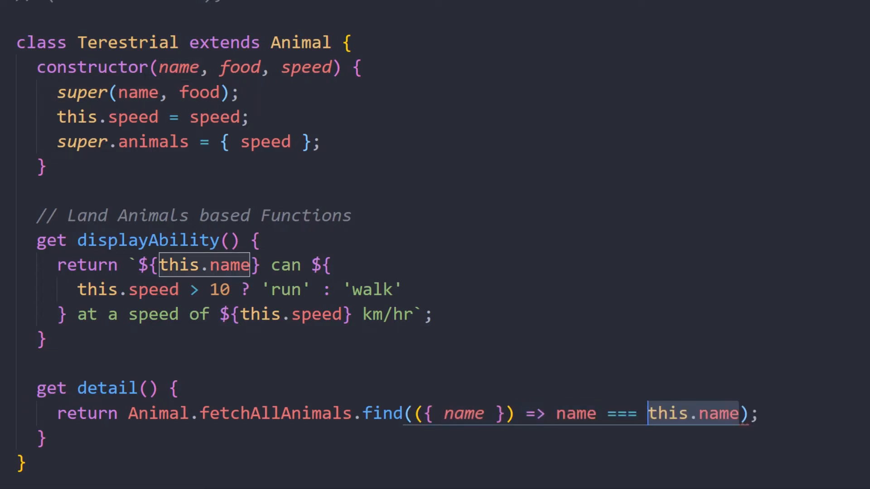
scroll("down", 3)
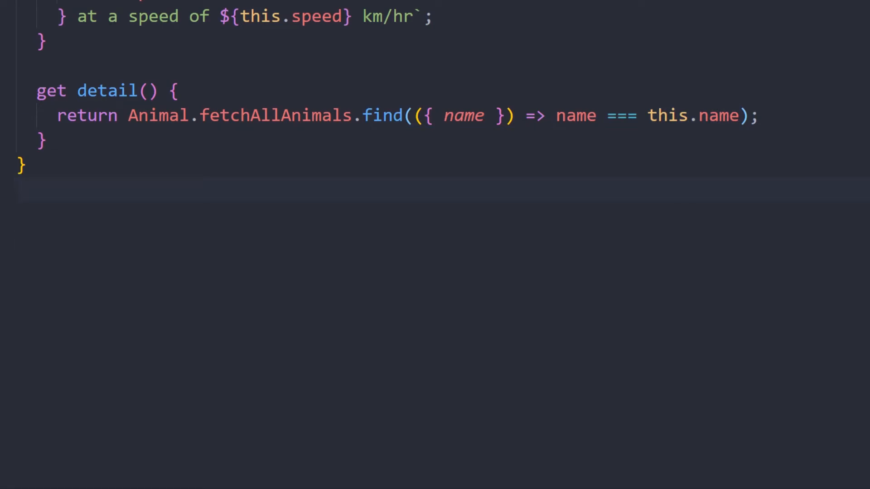
Step: Add an Aquatic class extending Animal containing only a '// Marine Animals based Functions' comment
left_click(16, 214)
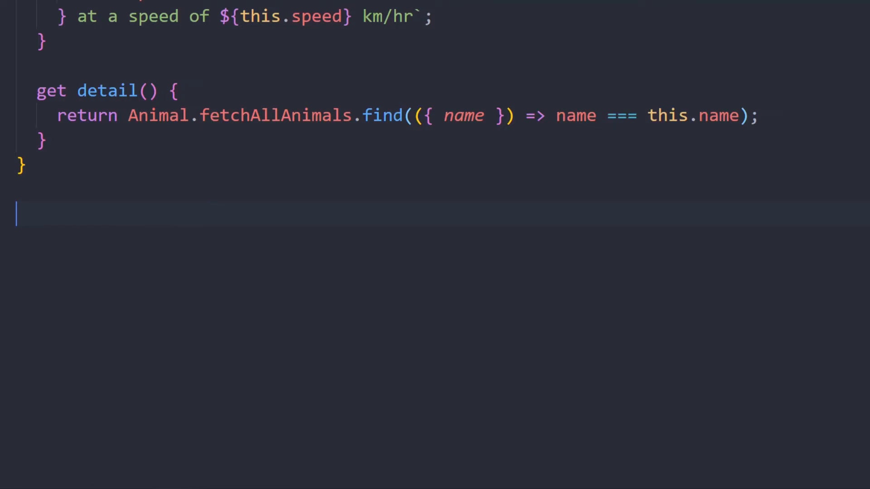
type("class Aquatic extends")
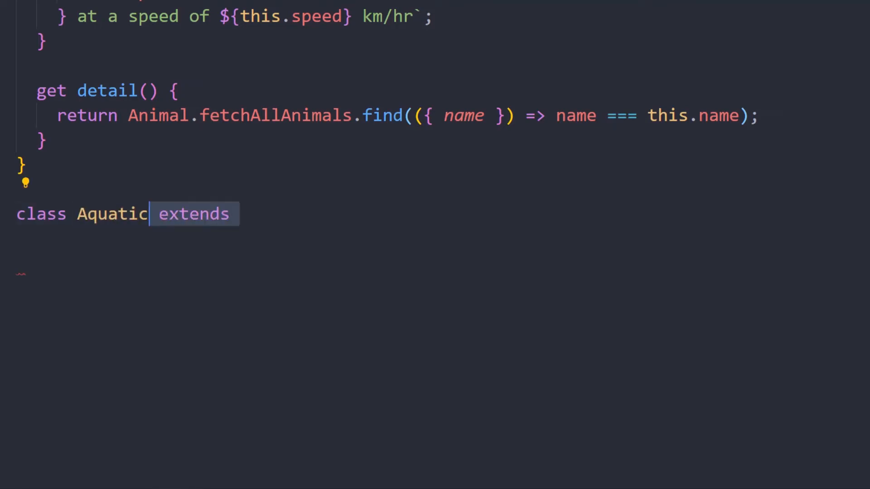
type("Animal {")
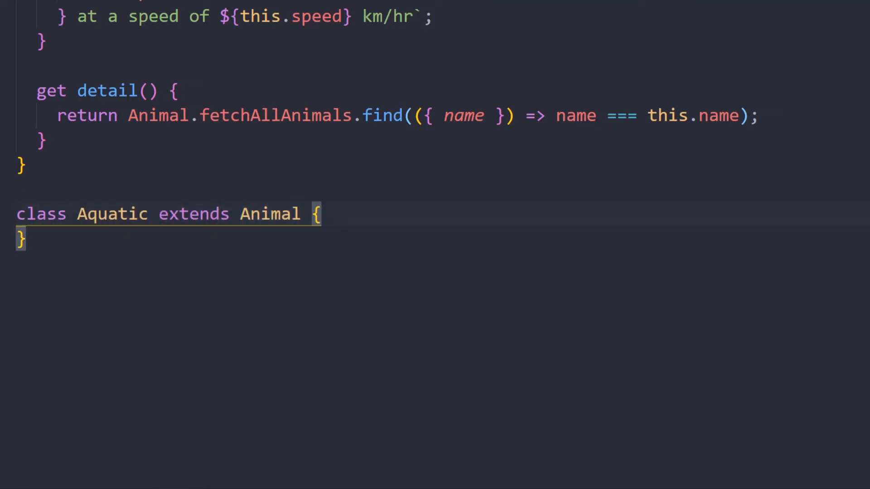
type("// Marine Animals based Functions")
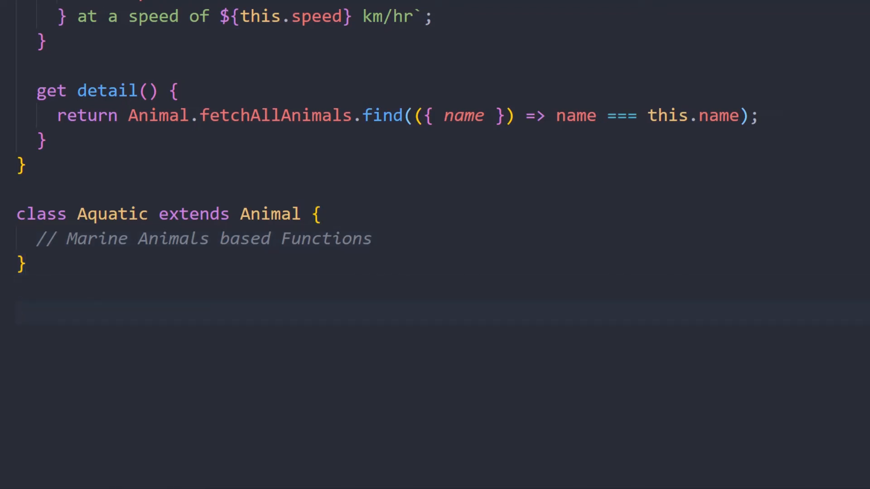
Step: Create simba as new Terestrial('Lion', 'meat', 80) and log simba.detail
type("const simba = new Terestrial('Lion 🦁');")
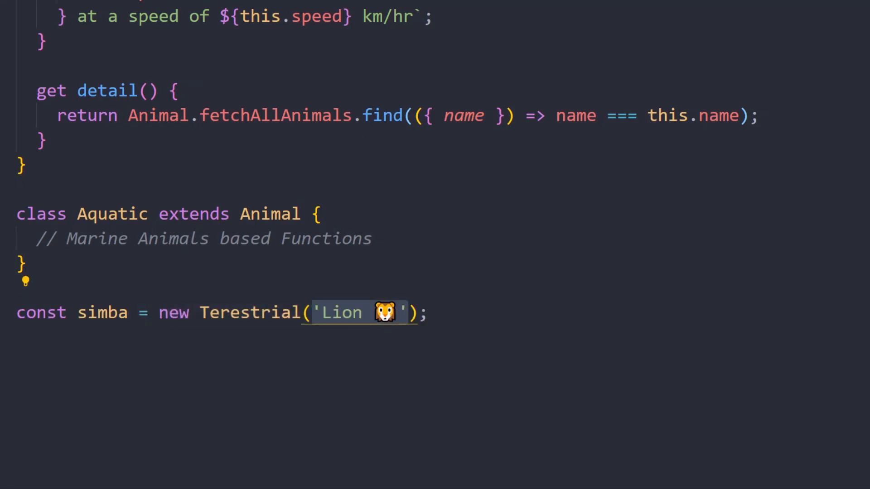
type(", 'meat', 80")
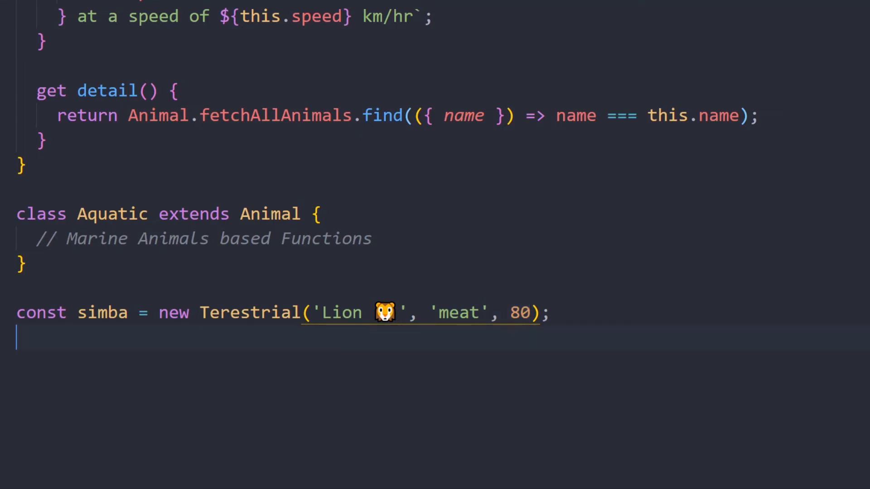
type("console.log(simba.detail);")
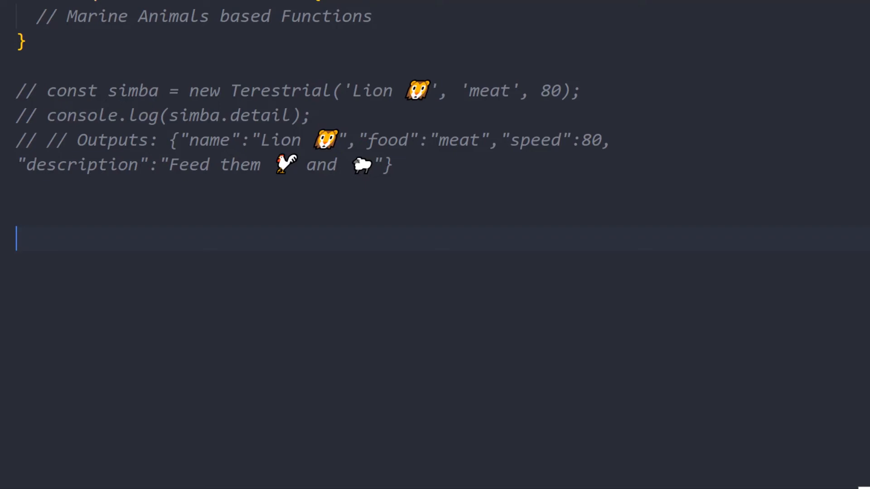
Step: Start a new section with a '// 🧩 Practical use Case' comment heading
scroll("up", 3)
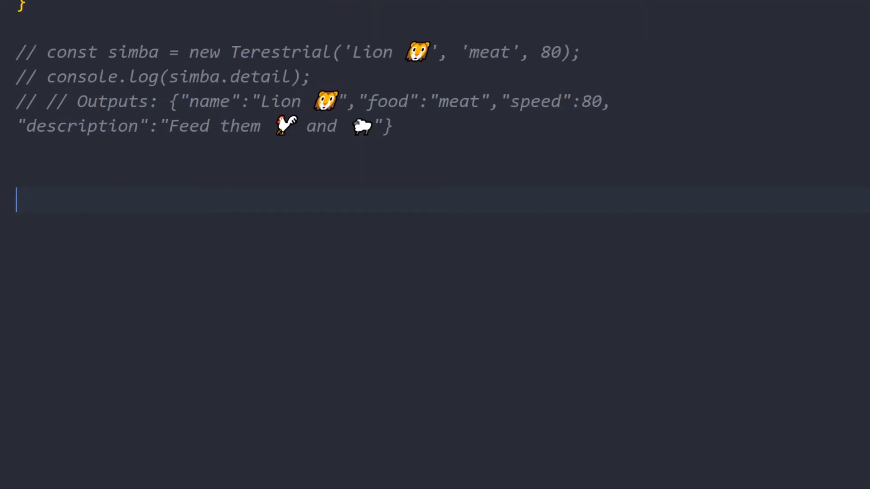
scroll("up", 3)
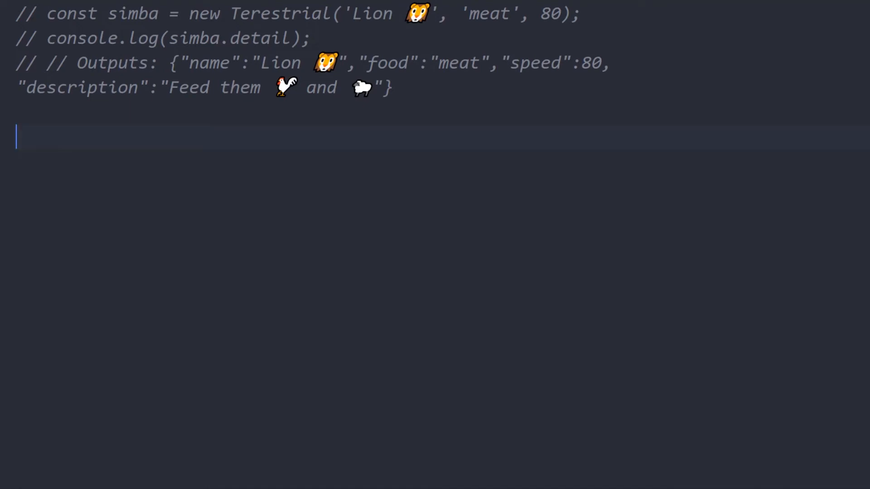
type("// 🧩 Practical use Case")
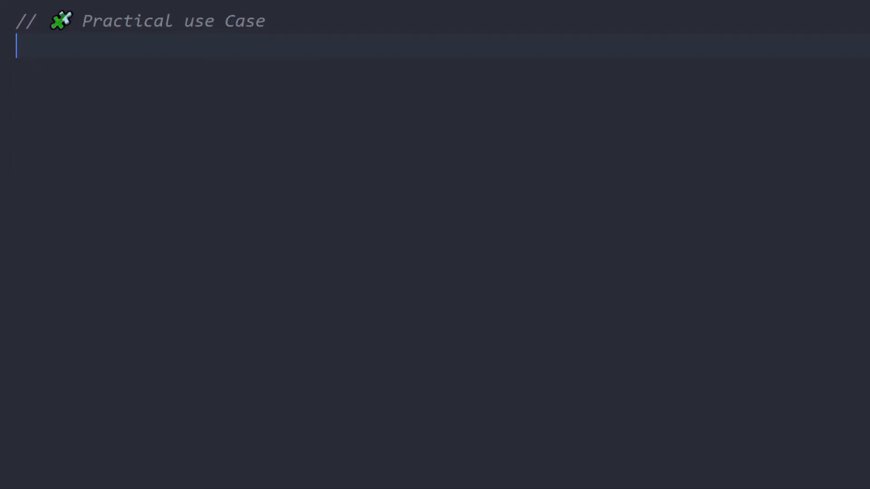
Step: Declare the dataFromDB array of Lion, Cow, Deer and Fox records and begin let mappedData = dataFromDB
type("const dataFromDB = [")
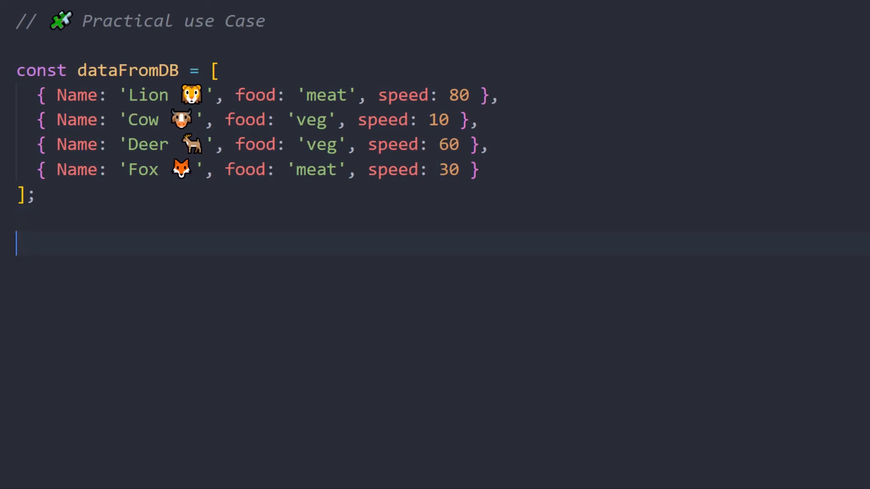
type("let mappedData = dataFromDB")
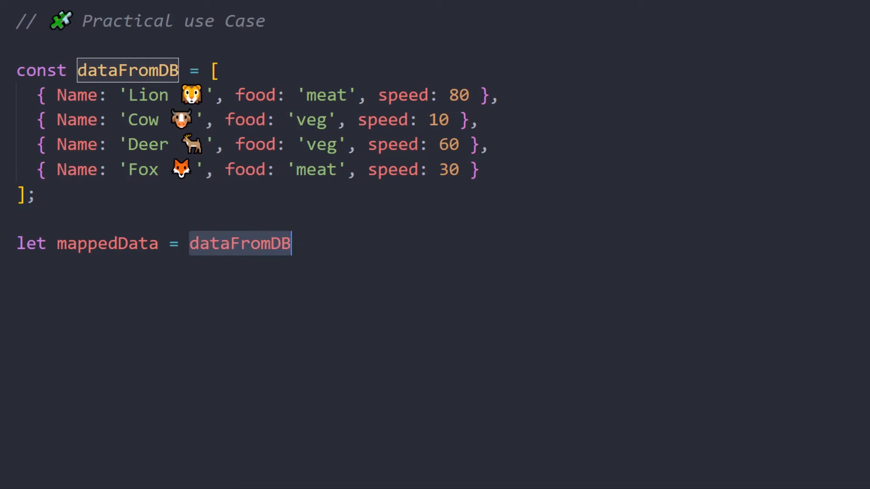
Step: Map each dataFromDB animal to new Terestrial(...Object.values(animal))
type(".map();")
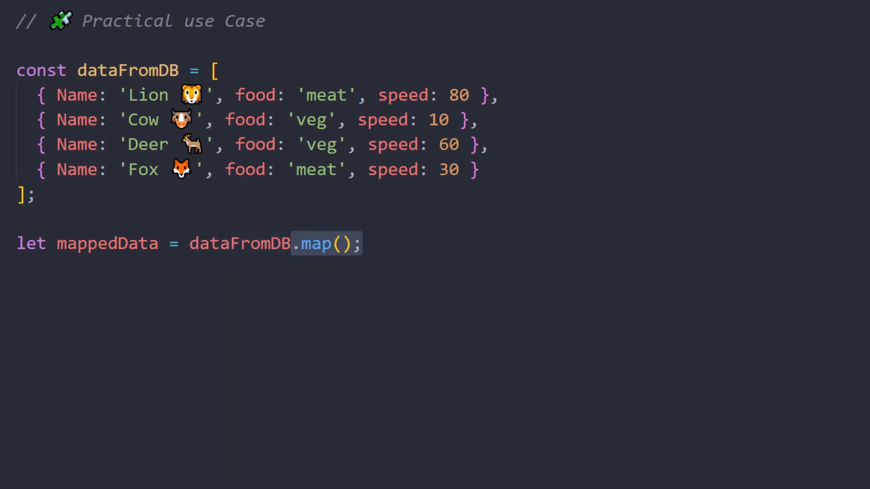
type("animal =>")
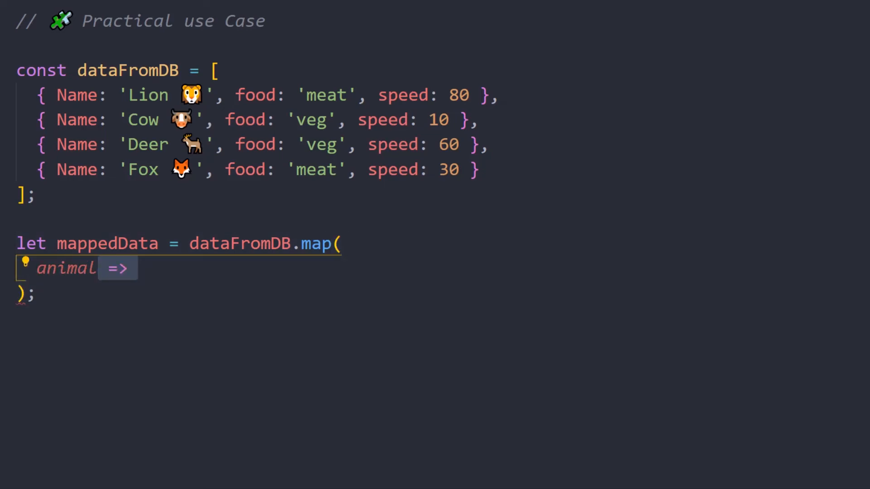
type("new Terestrial(Object.values())")
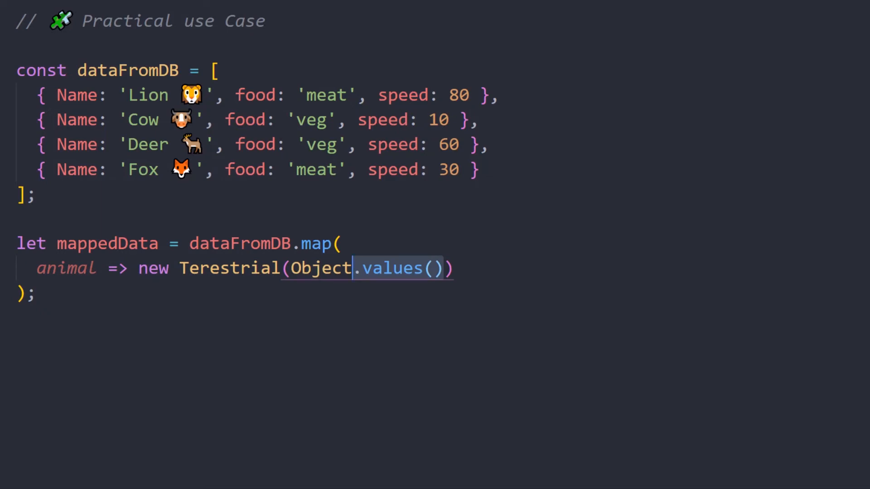
type("animal")
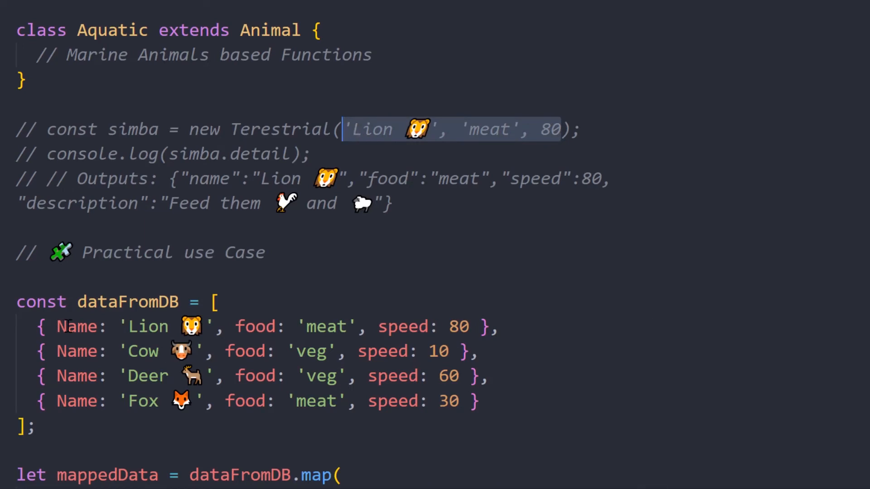
double_click(254, 326)
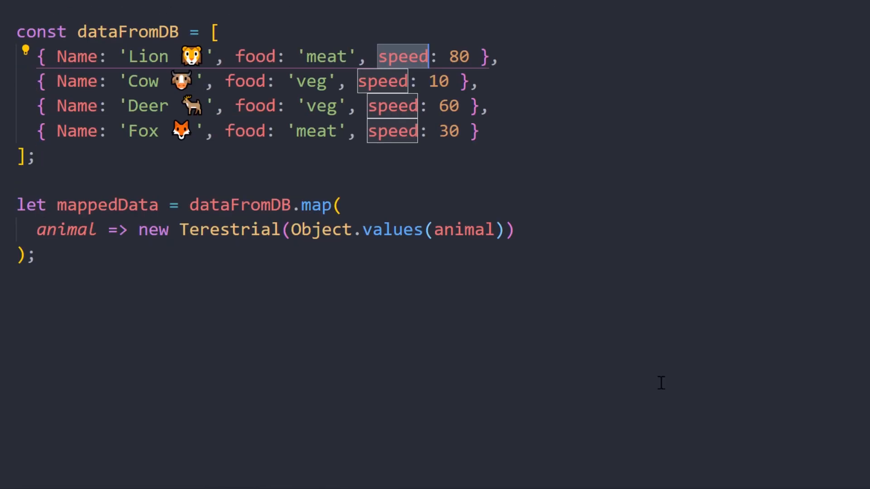
scroll("down", 3)
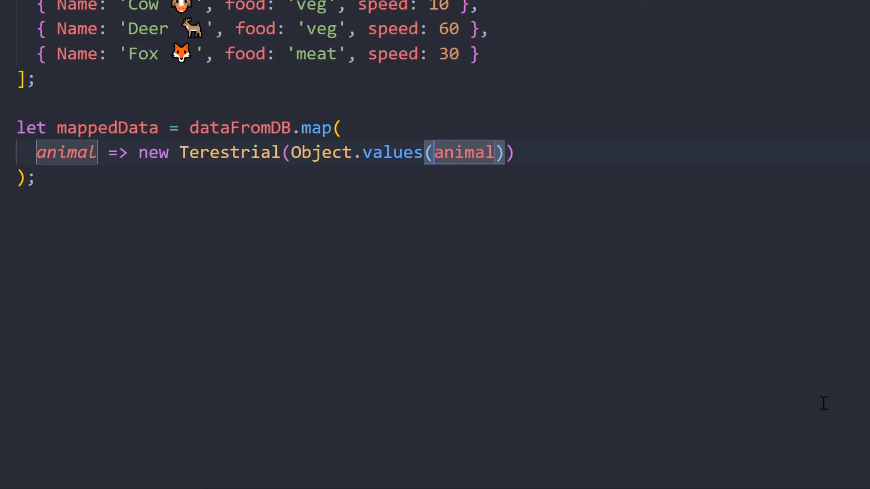
type("...")
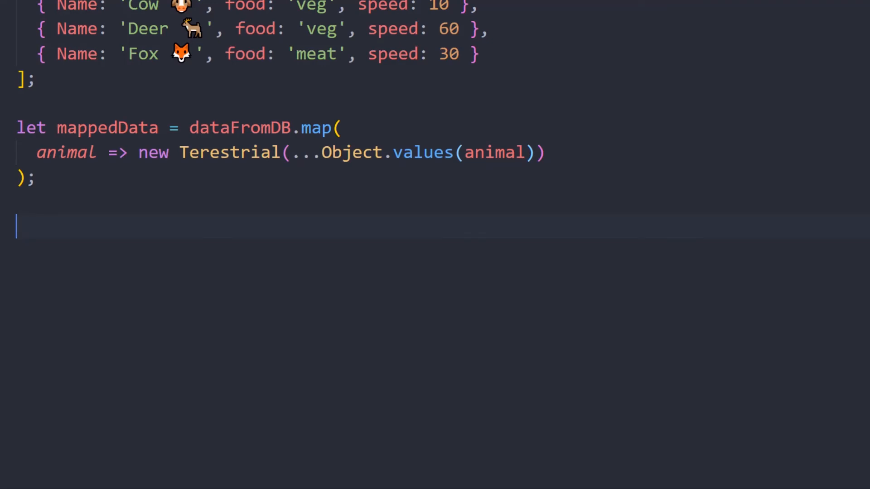
Step: Log mappedData to the console
type("console.log(mappedData);")
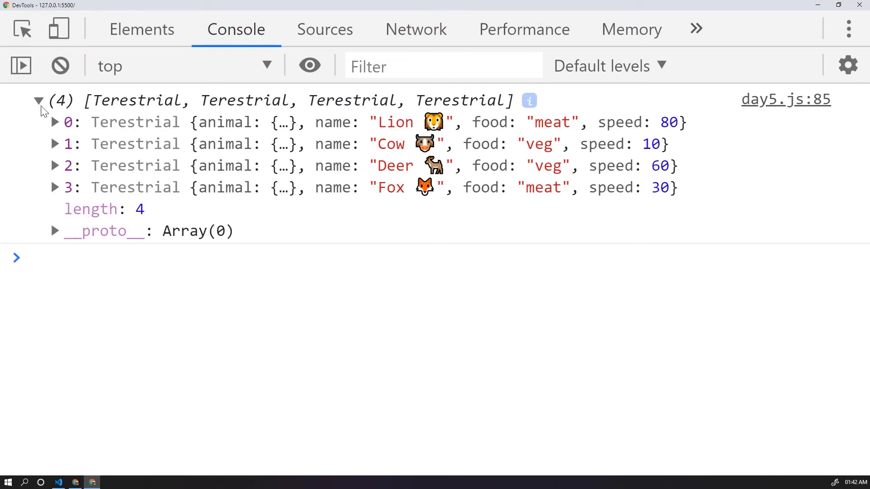
Step: Expand the Lion Terestrial entry and its nested animal property in the console
left_click(54, 122)
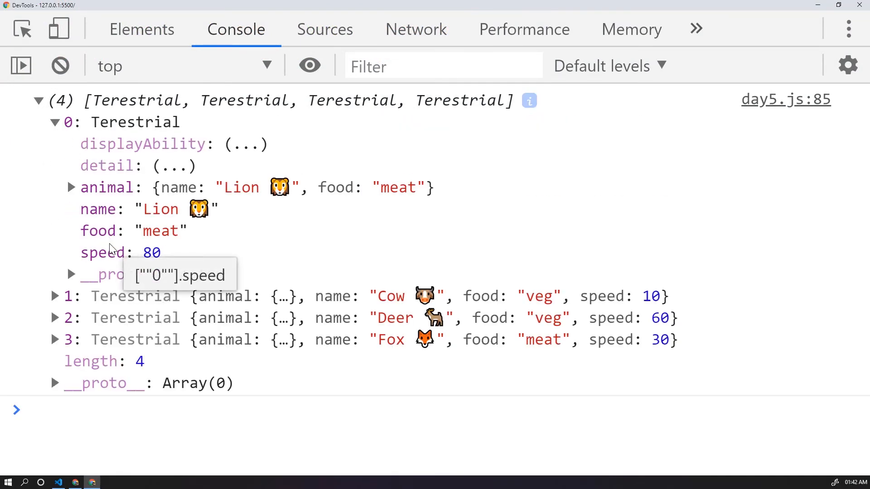
mouse_move(76, 187)
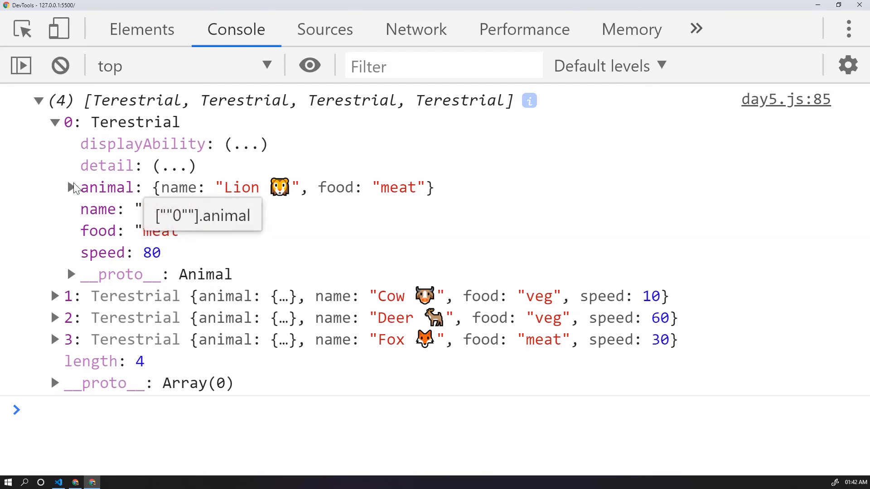
left_click(71, 188)
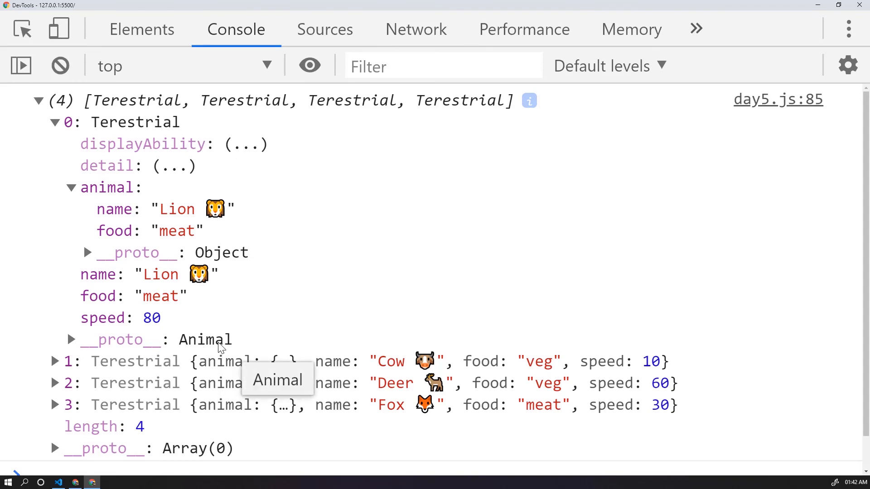
mouse_move(351, 273)
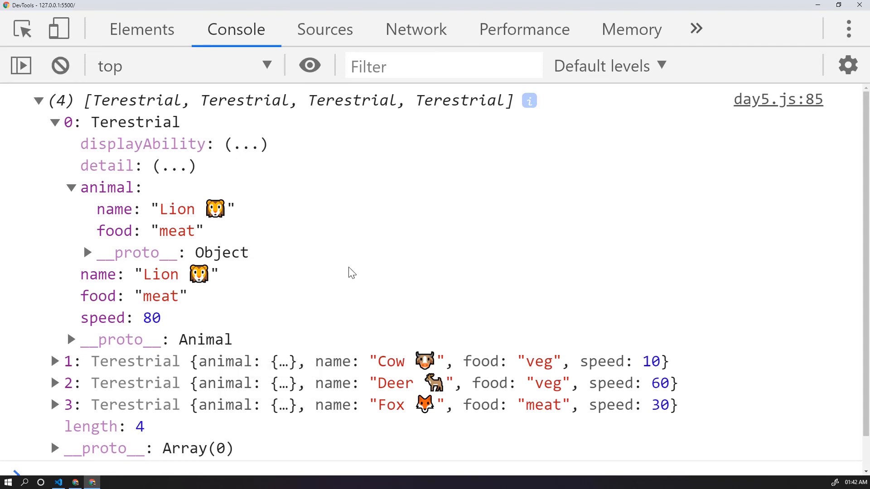
mouse_move(53, 234)
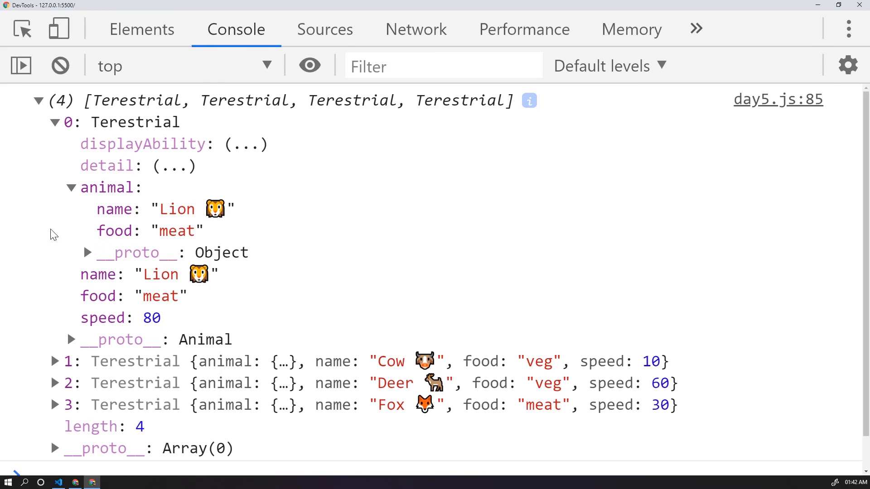
mouse_move(122, 126)
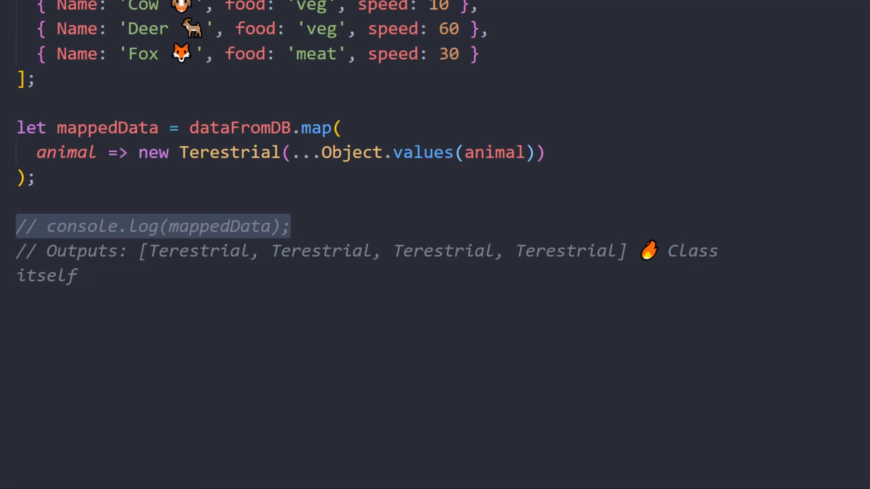
Step: Log mappedData.map(animal => animal.name) to list each animal's name
type("console.log();")
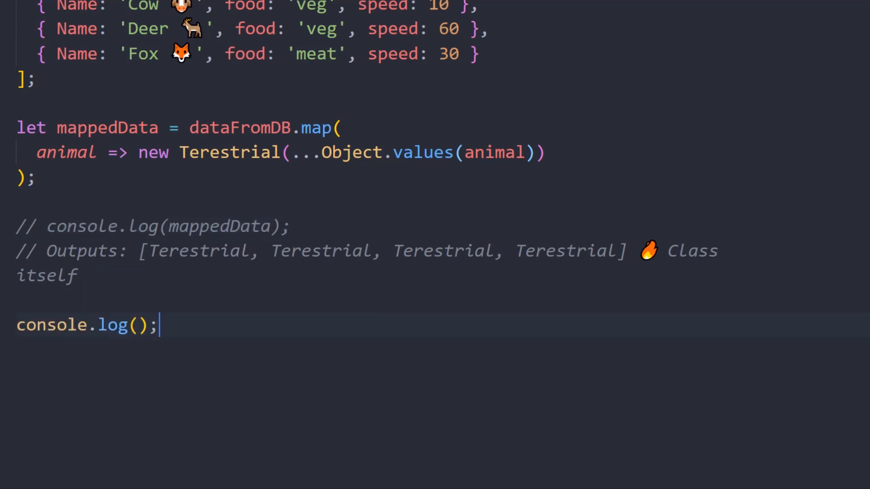
type("mappedData.map()")
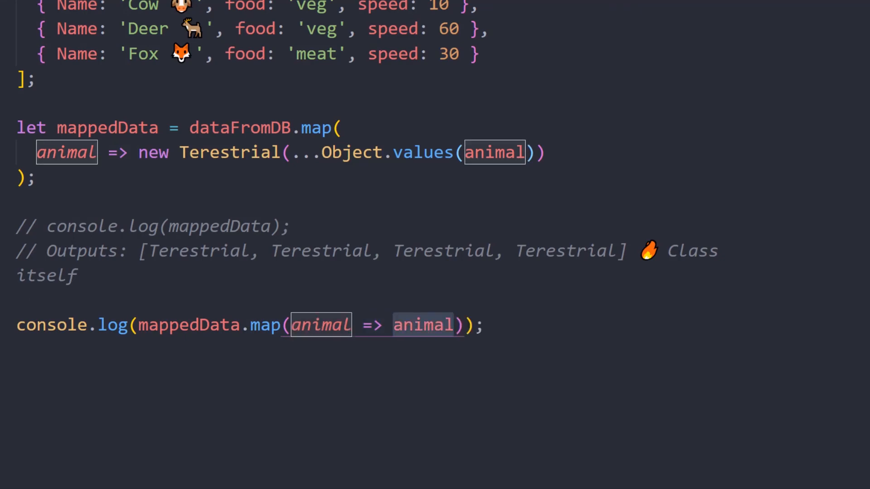
type(".name")
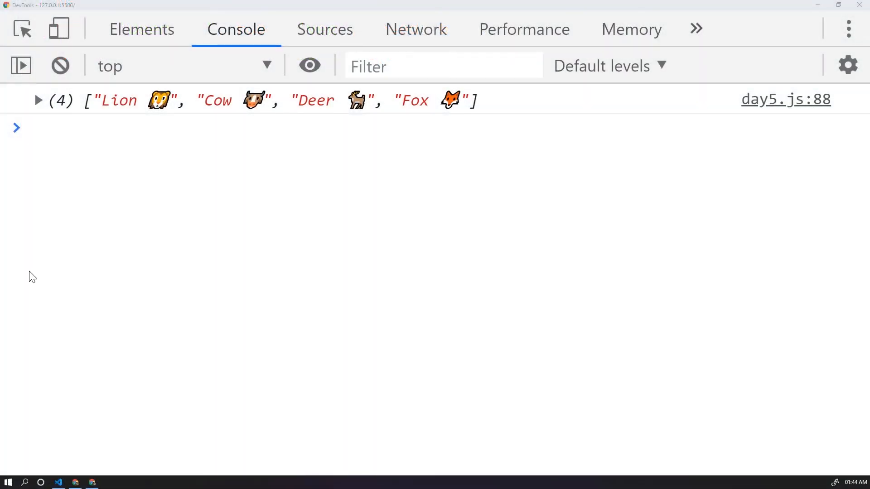
Step: Expand the logged names array (Lion, Cow, Deer, Fox), peek at its prototype, then collapse it
left_click(38, 100)
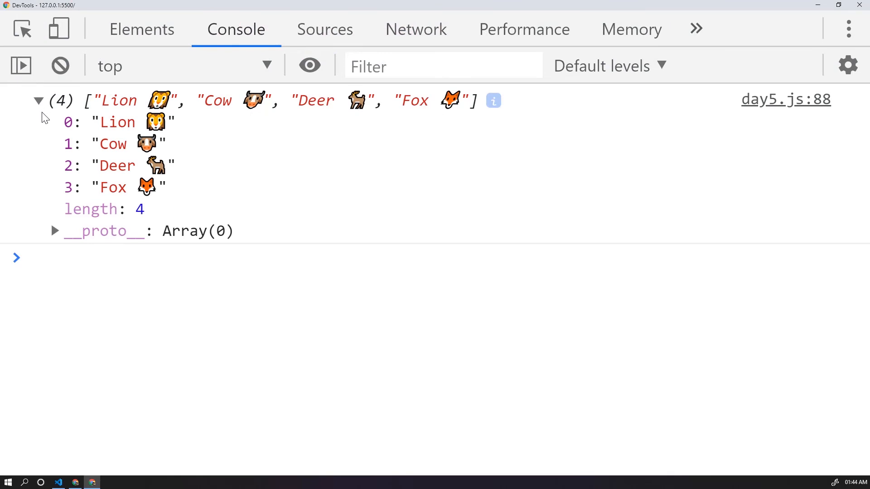
mouse_move(56, 234)
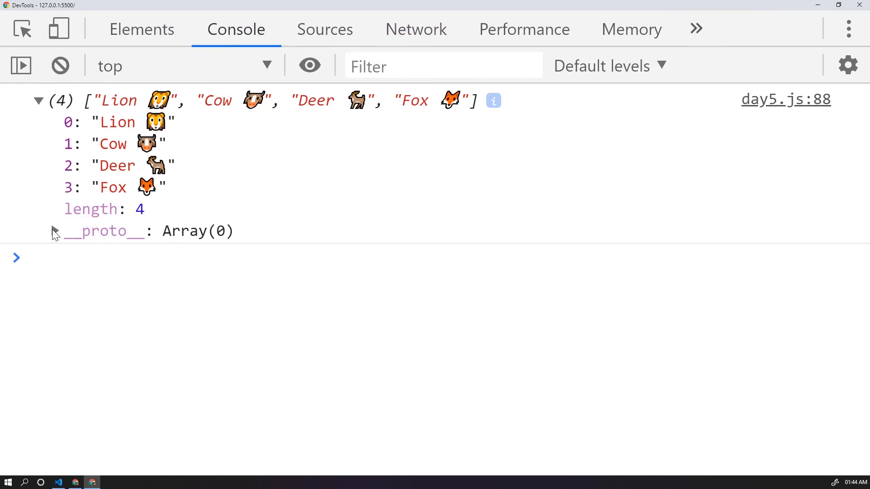
left_click(53, 231)
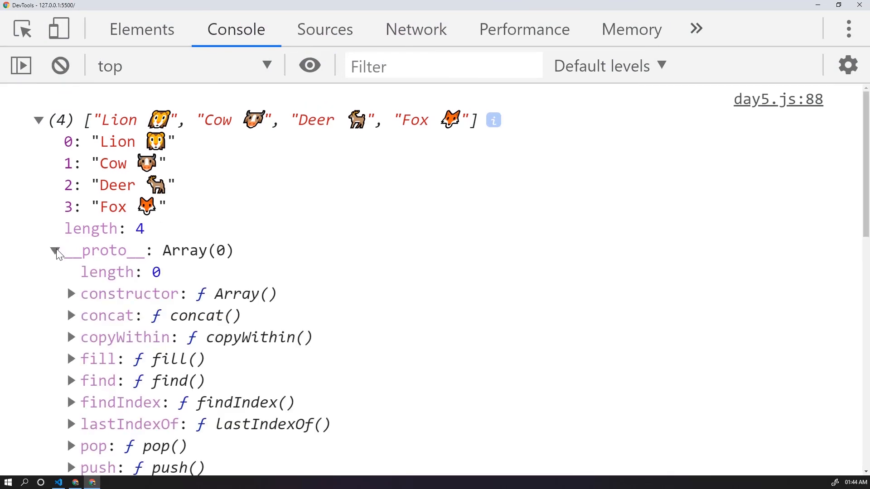
left_click(55, 250)
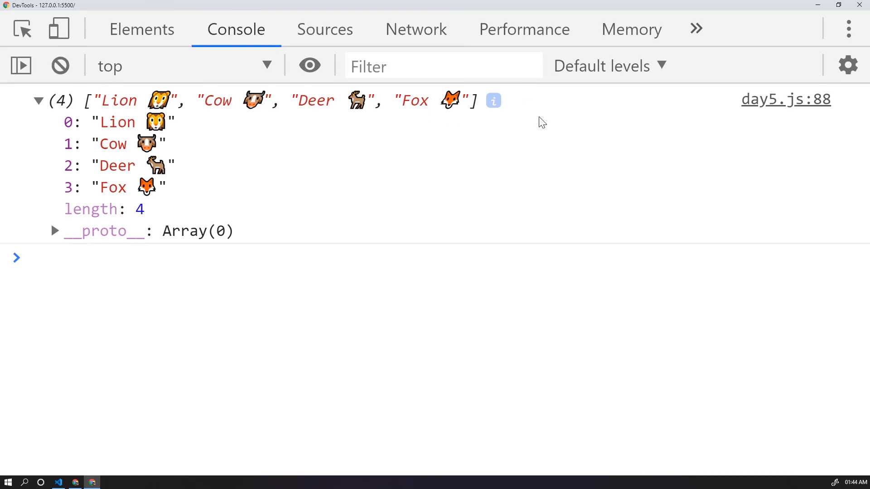
mouse_move(293, 227)
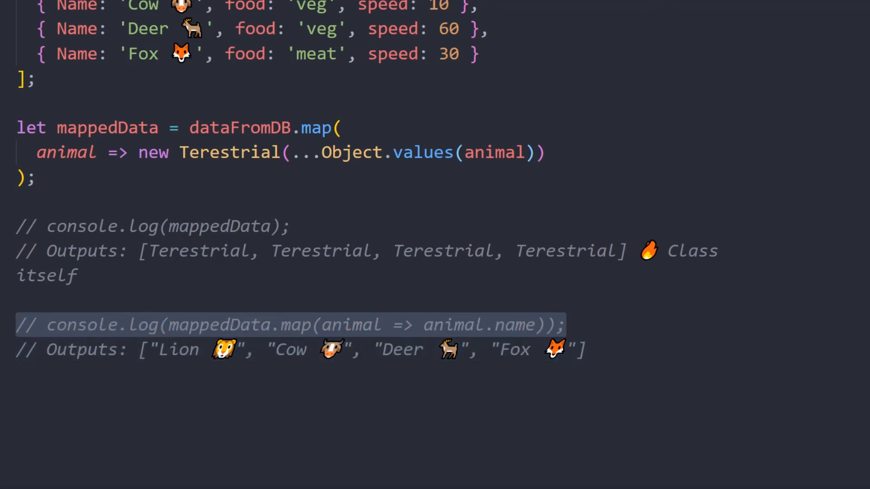
Step: Log mappedData.map(animal => animal.detail) to print each animal's details
type("console.log();")
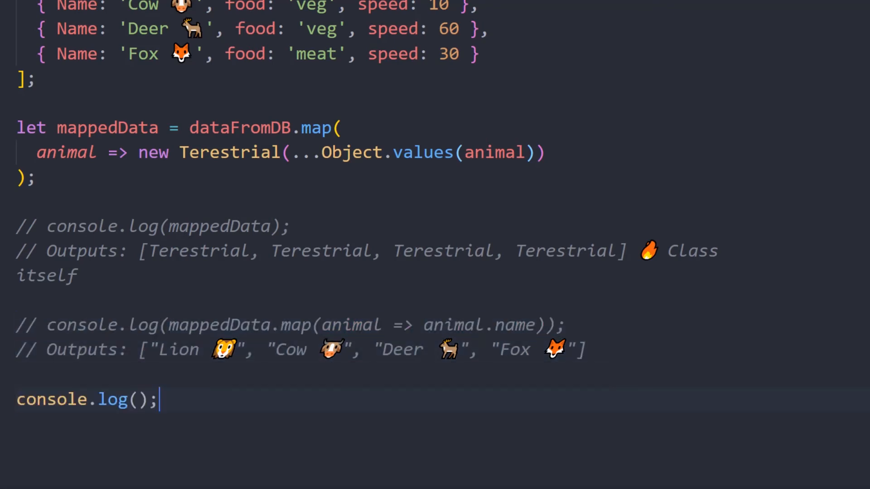
type("mappedData.map(animal => )")
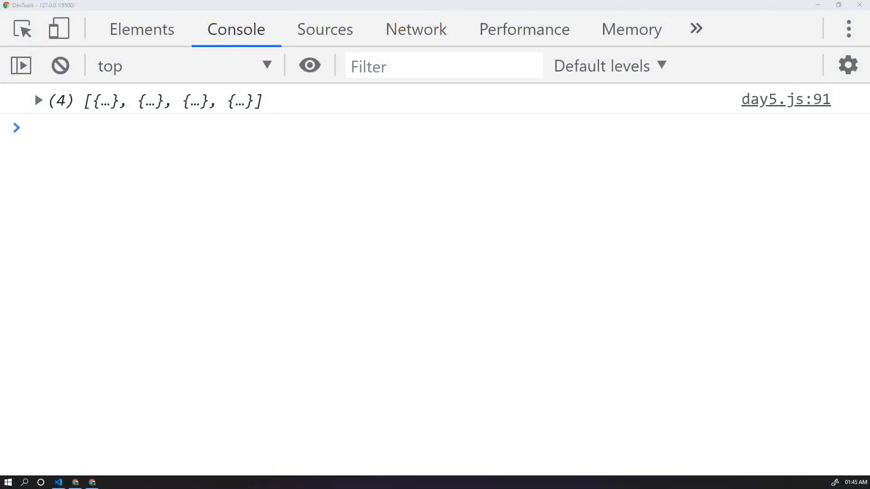
Step: Expand the logged details array and inspect the Lion and Deer entries' fields
left_click(38, 100)
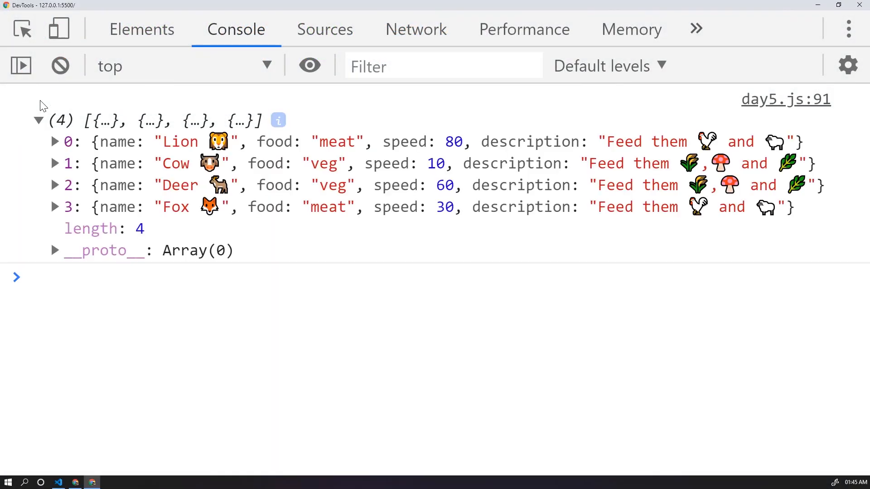
mouse_move(86, 347)
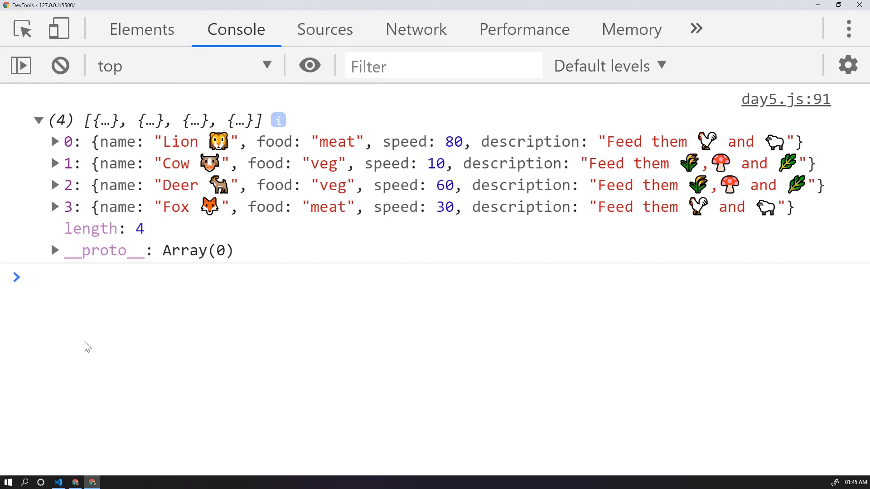
mouse_move(116, 270)
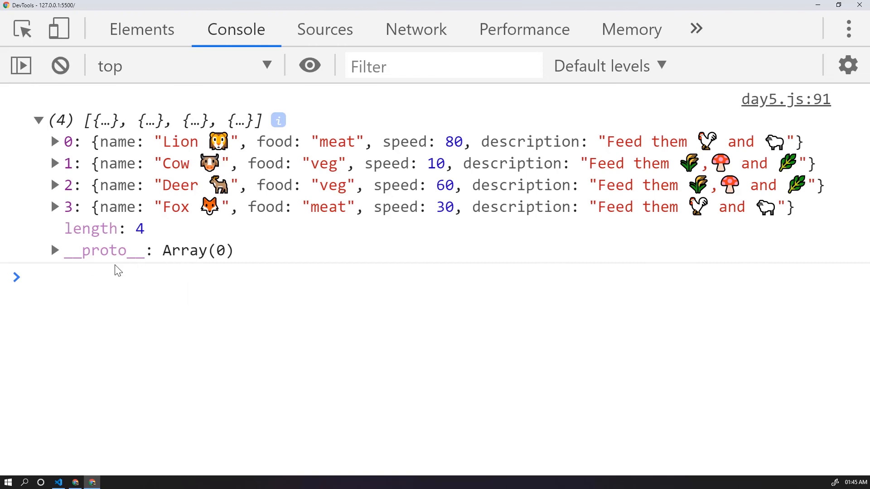
left_click(54, 142)
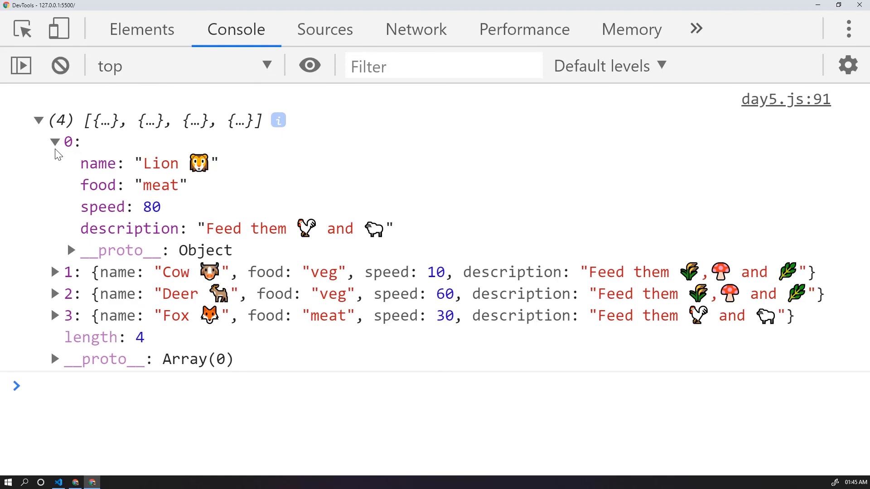
left_click(54, 142)
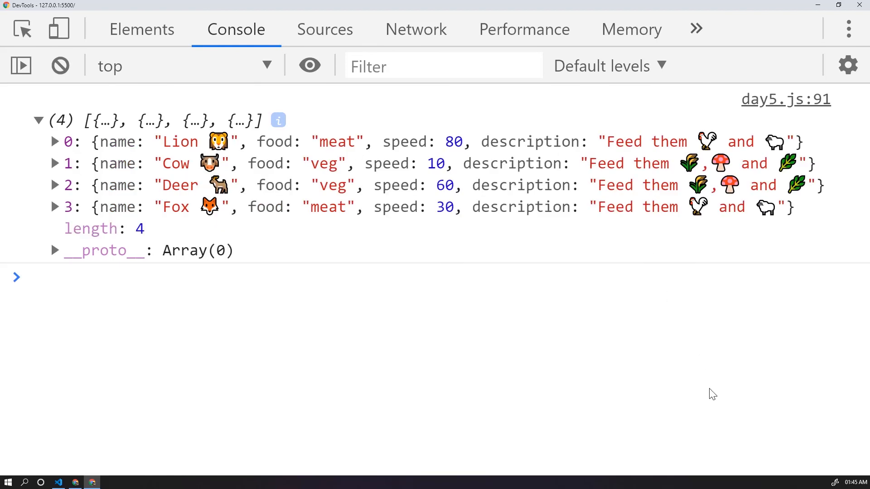
mouse_move(636, 374)
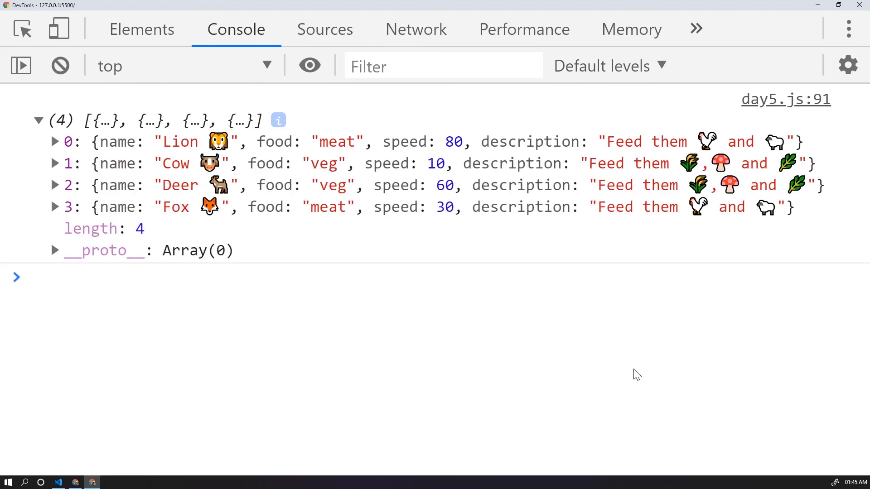
left_click(55, 185)
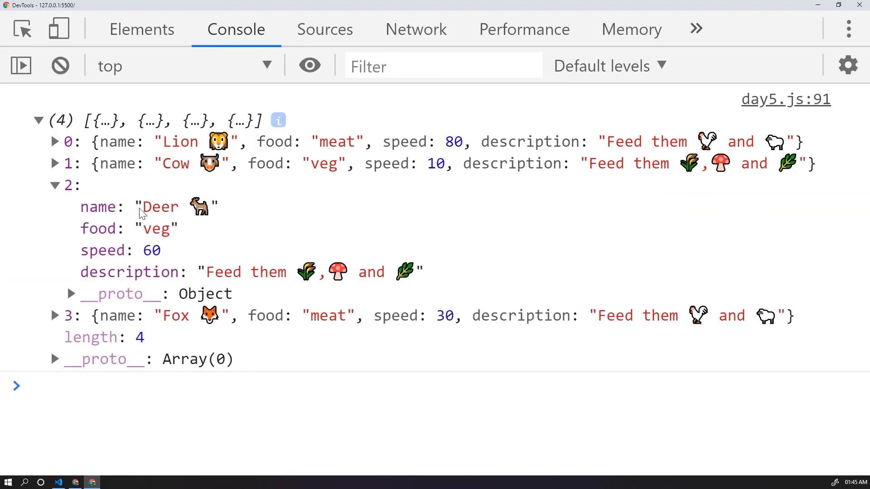
mouse_move(75, 194)
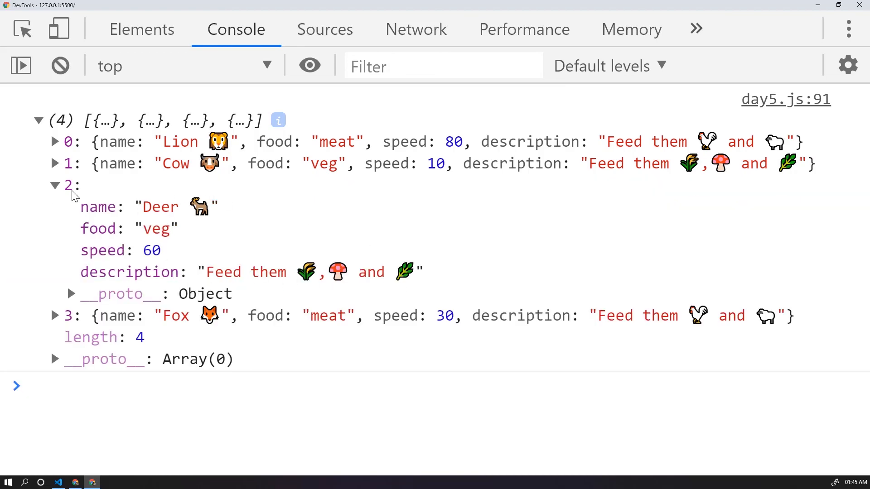
left_click(55, 185)
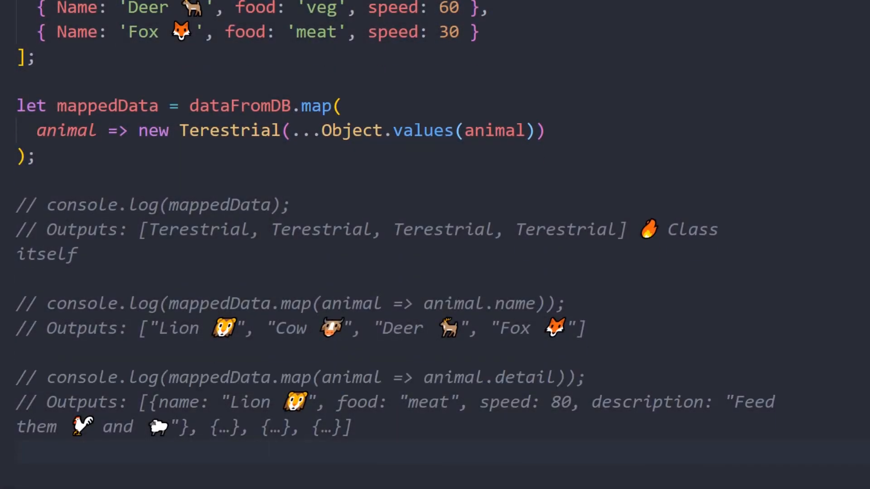
Step: Log mappedData.map(animal => animal.displayAbility) and paste the four speed sentences as a comment below
scroll("down", 3)
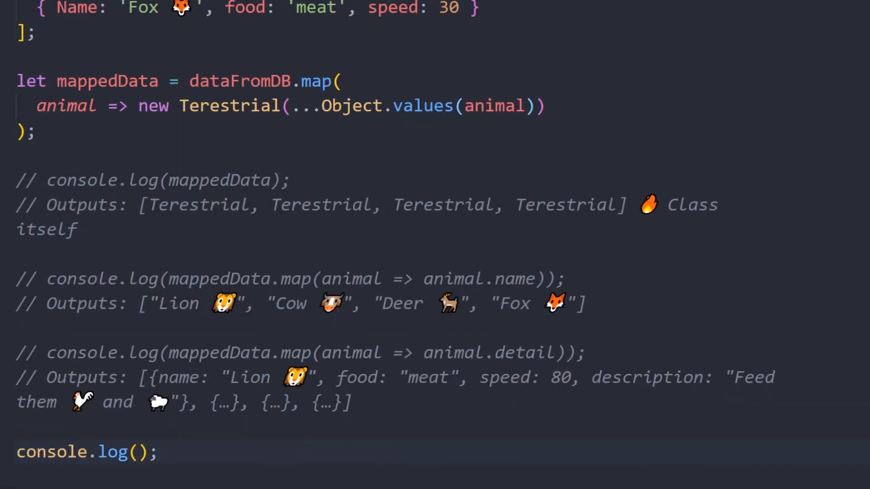
type("mappedData.map(animal => )")
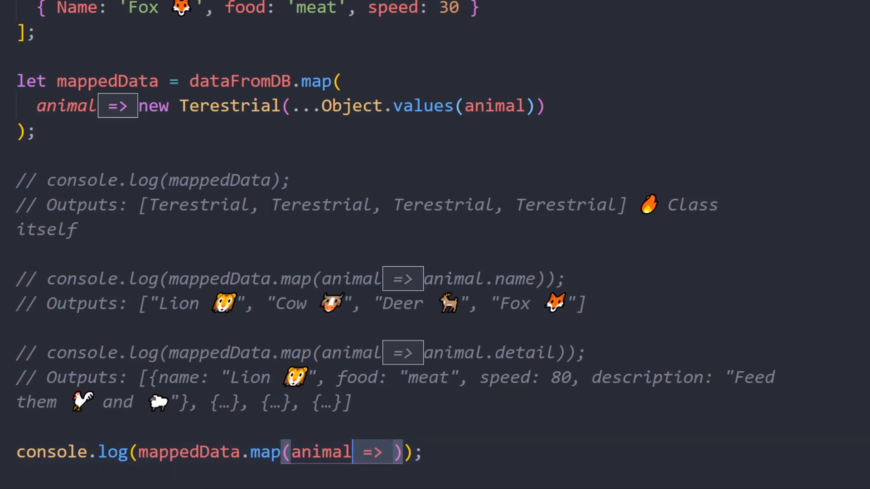
type("animal.displayAbility")
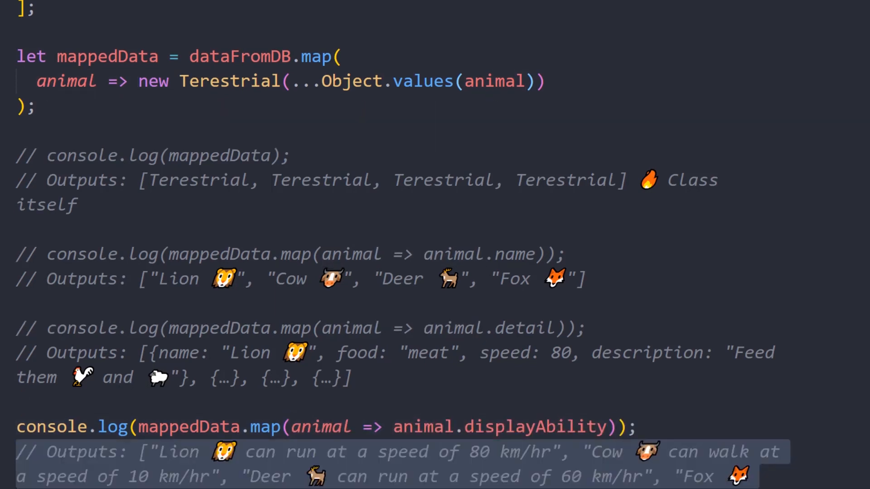
scroll("down", 3)
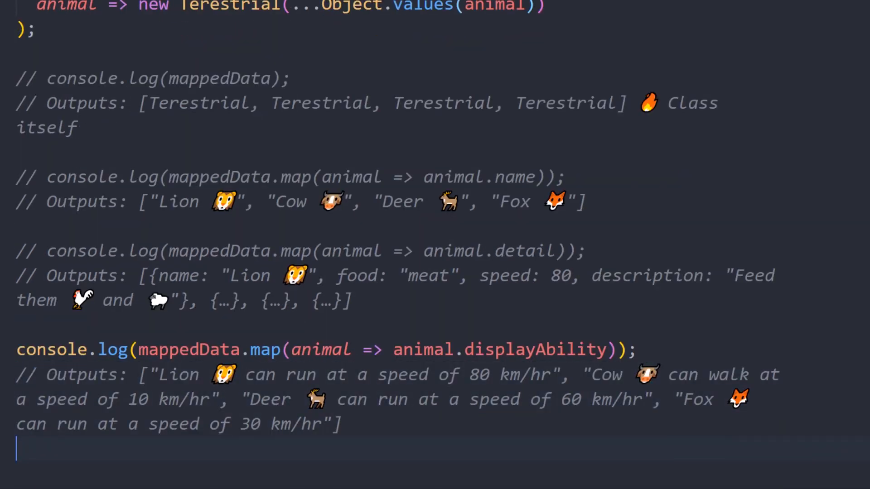
scroll("down", 3)
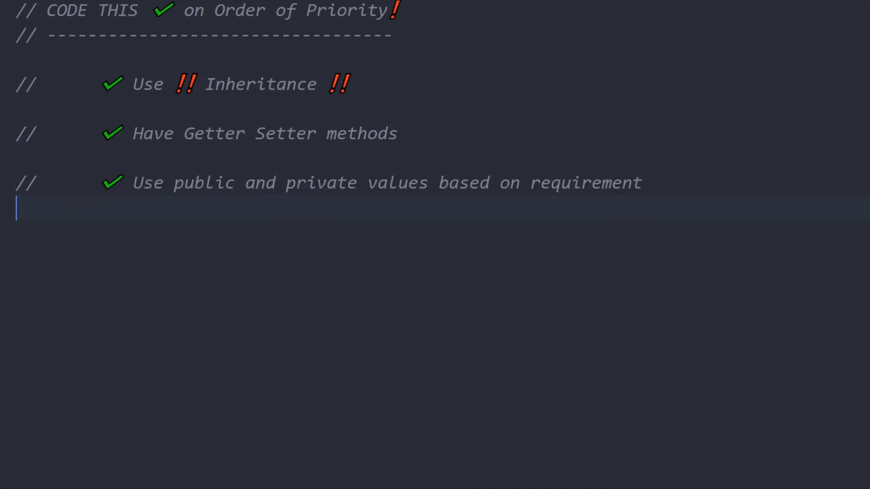
Step: Add the remaining ✔ takeaway lines and finish with the comment '// Did I miss something ?'
key("Return")
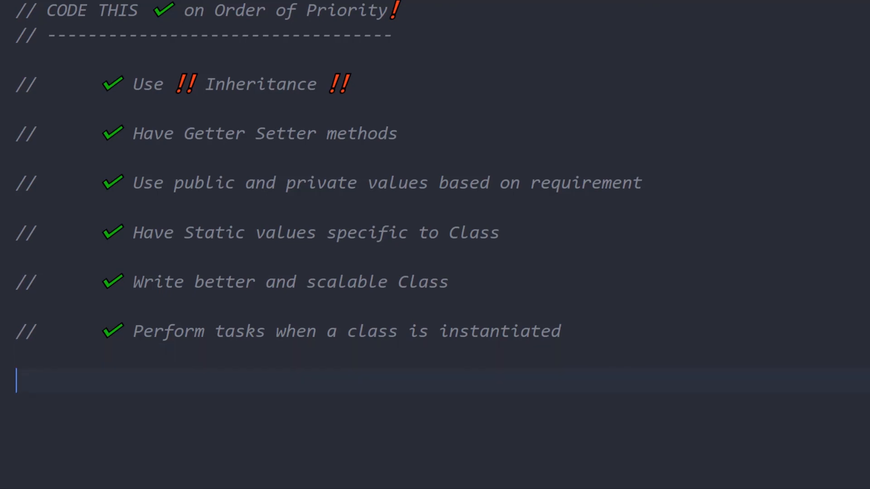
type("// Did I miss something ?")
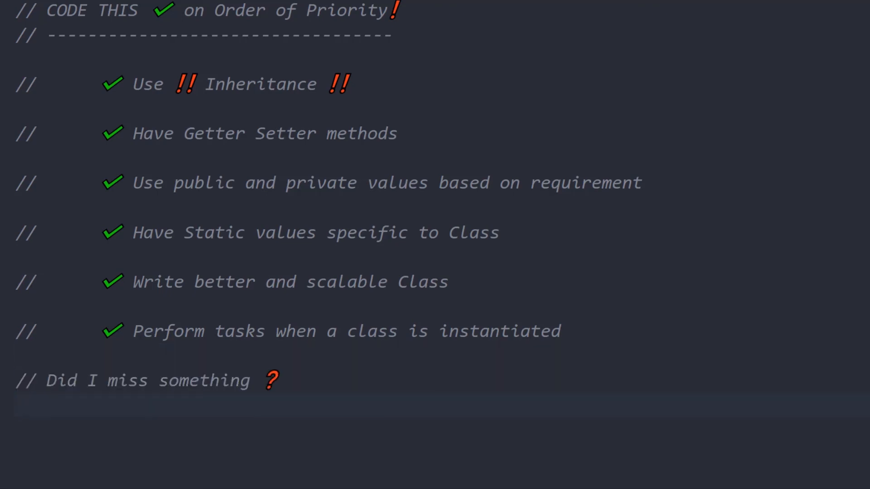